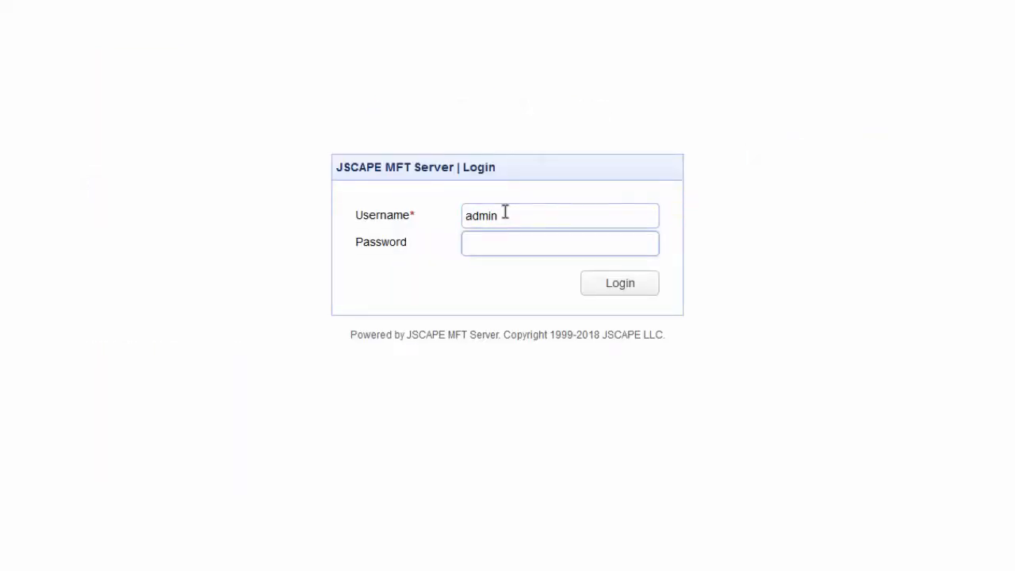
- Sign in as admin and show the empty trigger list of domain mftserver1
left_click(618, 283)
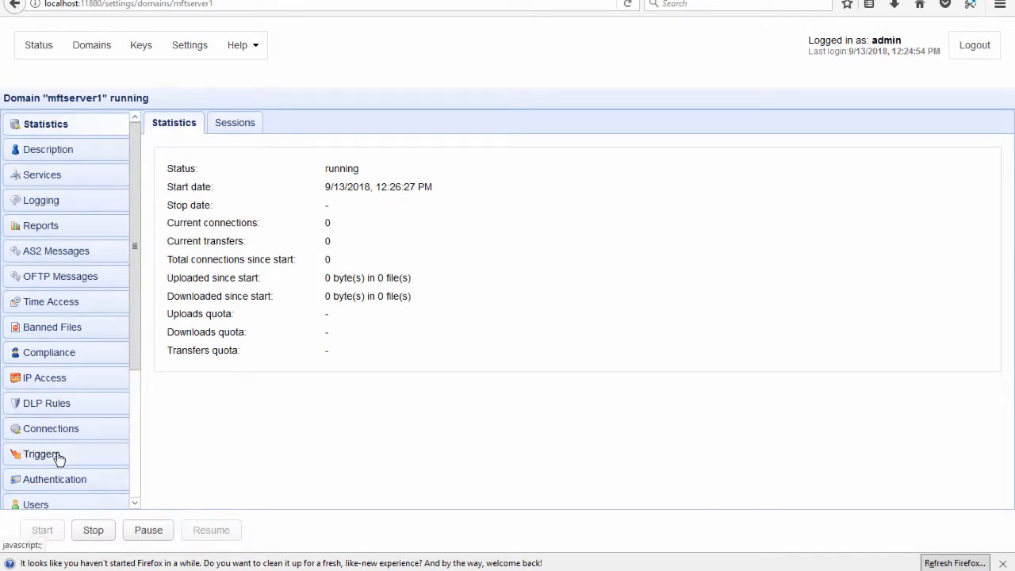
left_click(44, 454)
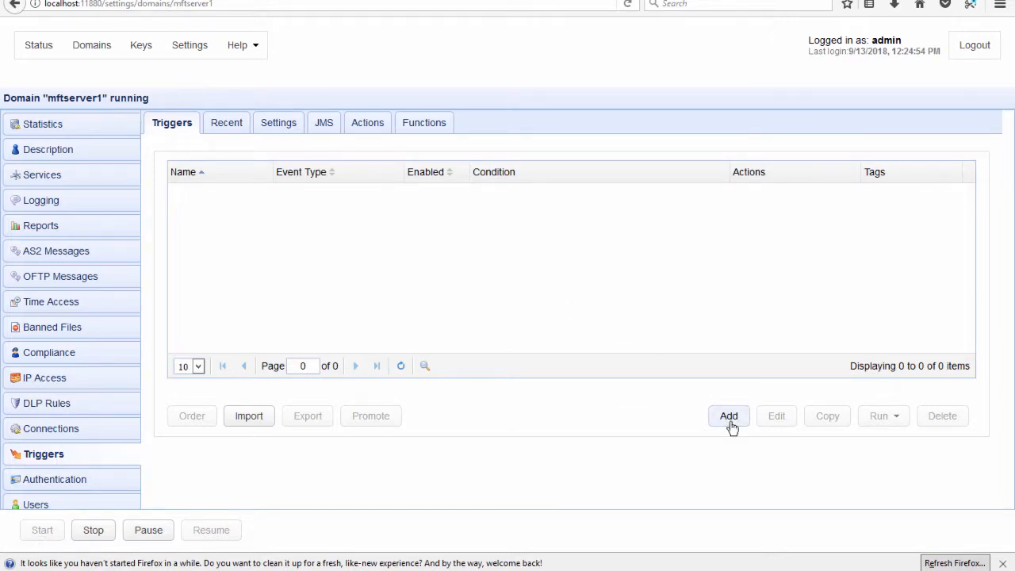
- Create trigger 'Daily 1 pm fetch from 2 sftp servers' with event type Current Time
left_click(728, 416)
type("Daily 1 pm fetch from 2 sftp servers")
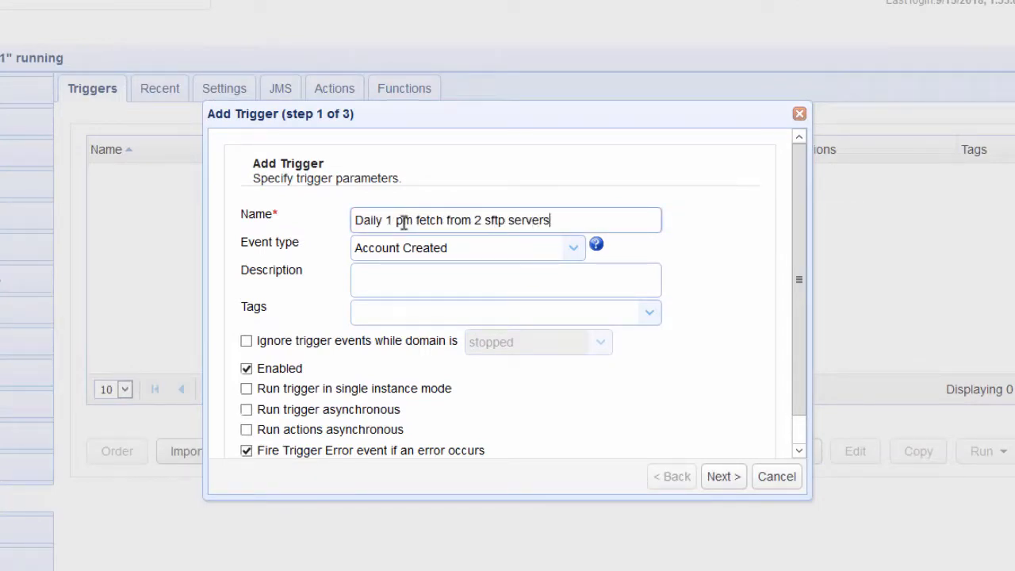
left_click(572, 248)
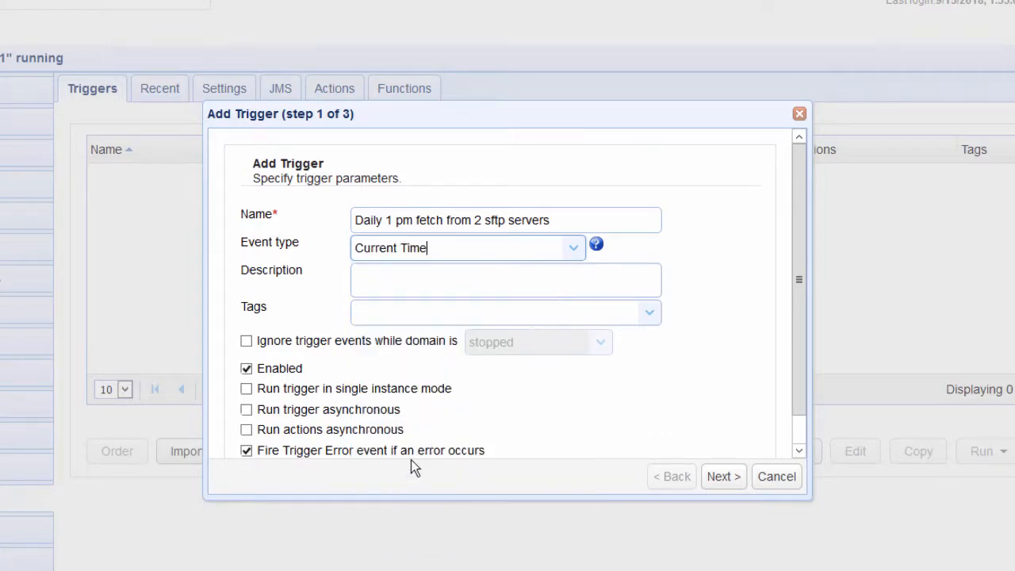
mouse_move(724, 476)
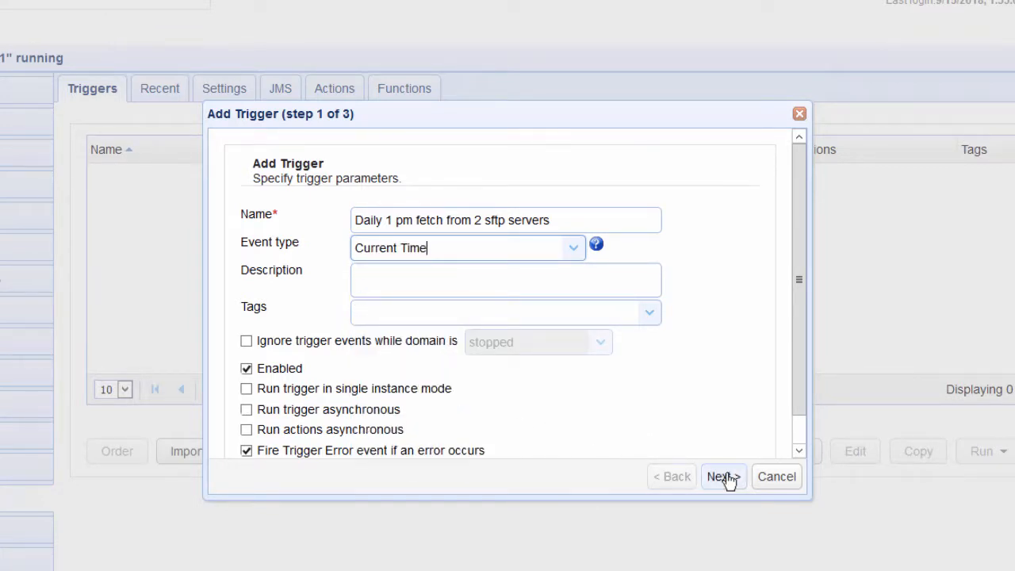
left_click(724, 476)
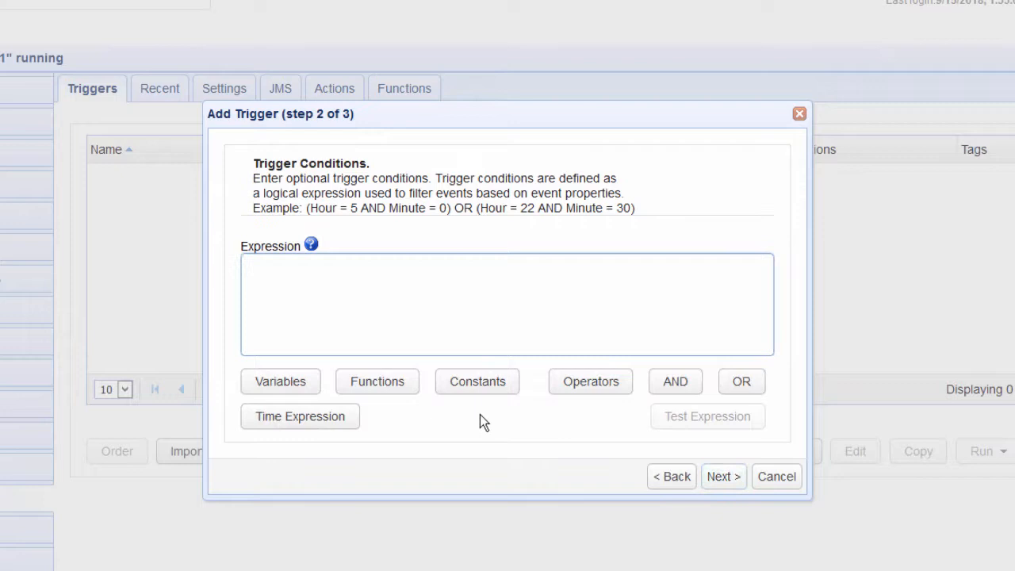
- Set the condition to a time expression of Hour = 13 AND Minute = 0
left_click(300, 416)
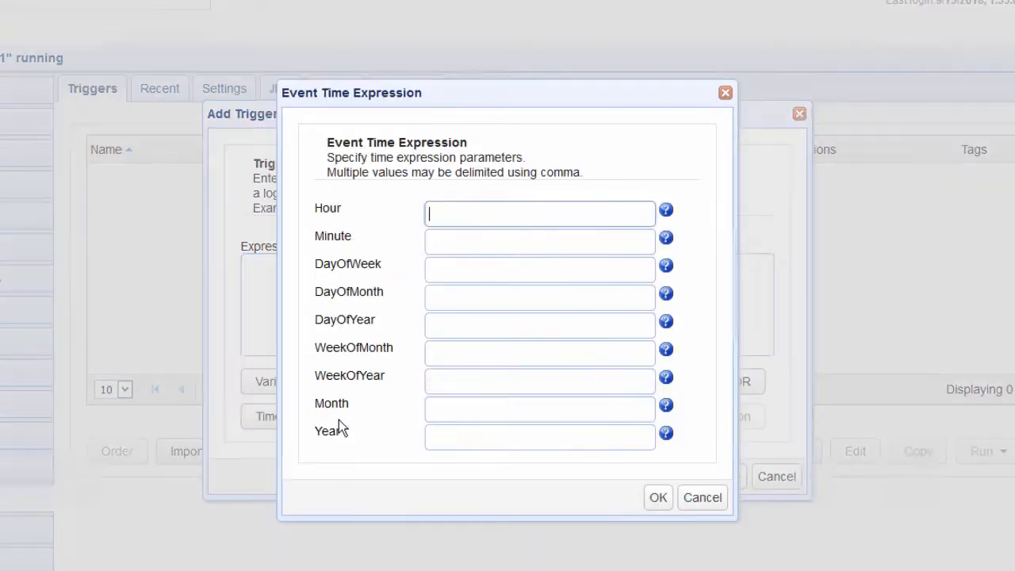
type("13")
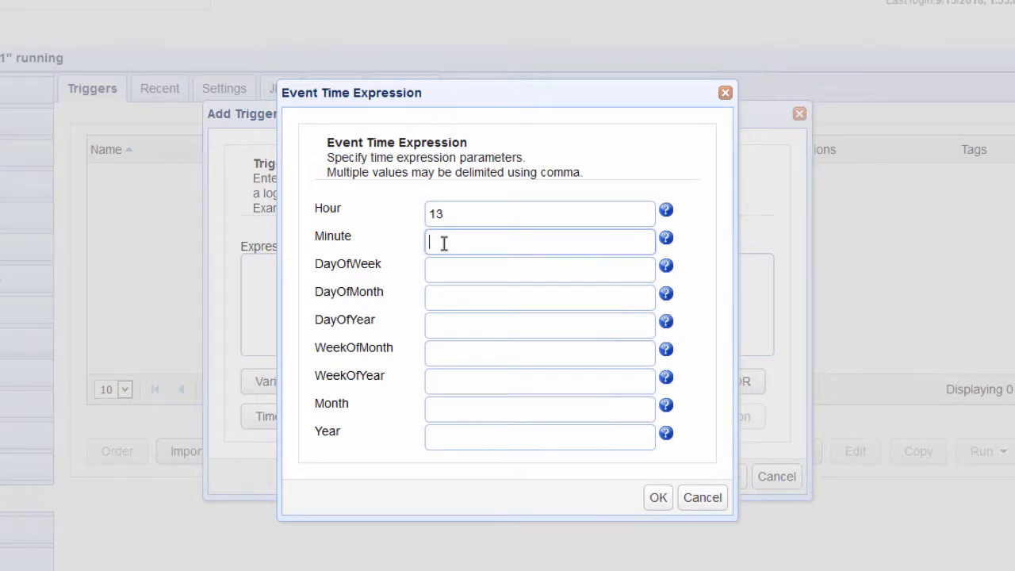
type("0")
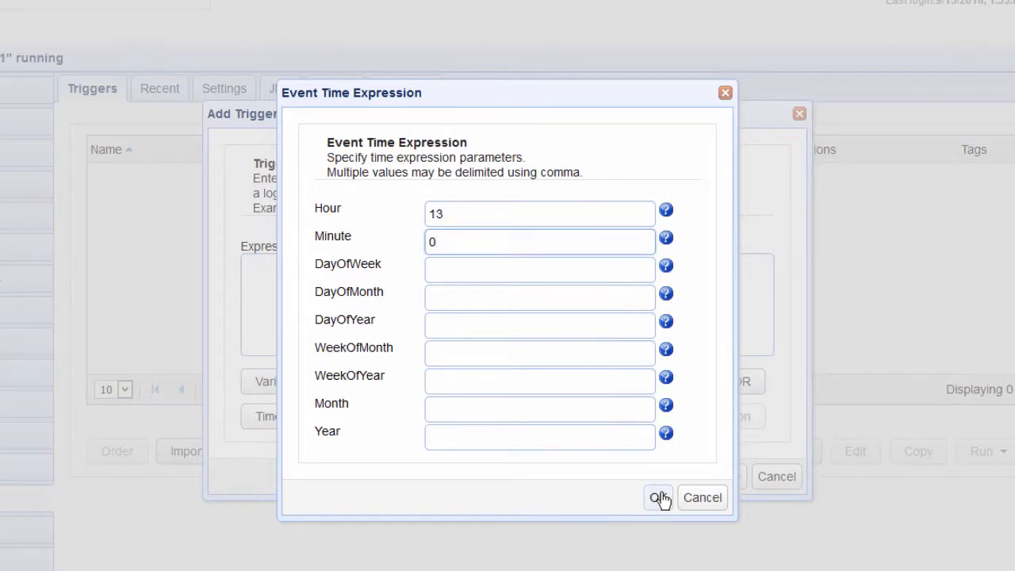
left_click(658, 498)
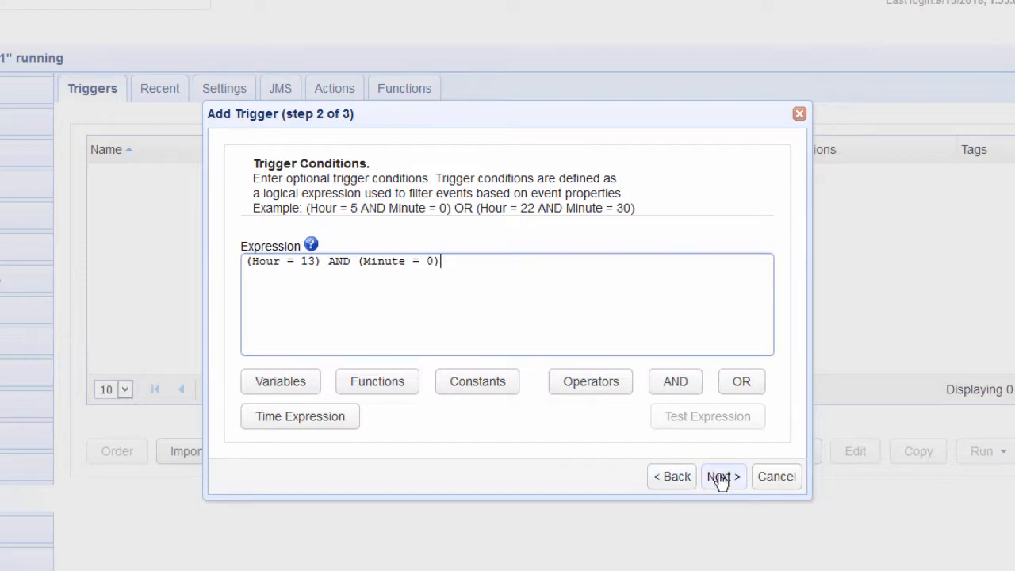
left_click(719, 476)
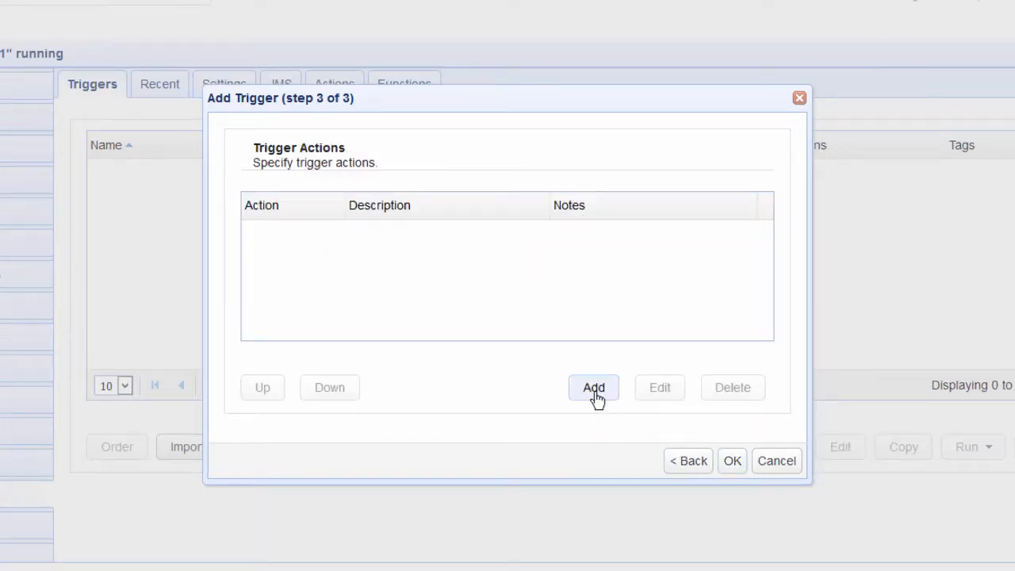
- Add an action of type Sftp Regex File Download, filtered by 'sftp'
left_click(594, 387)
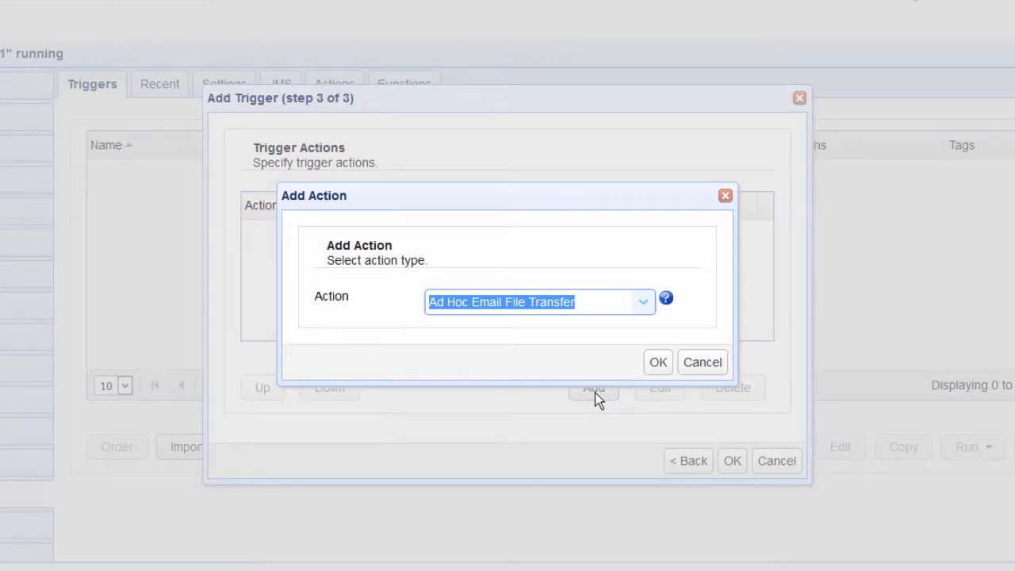
type("sftp")
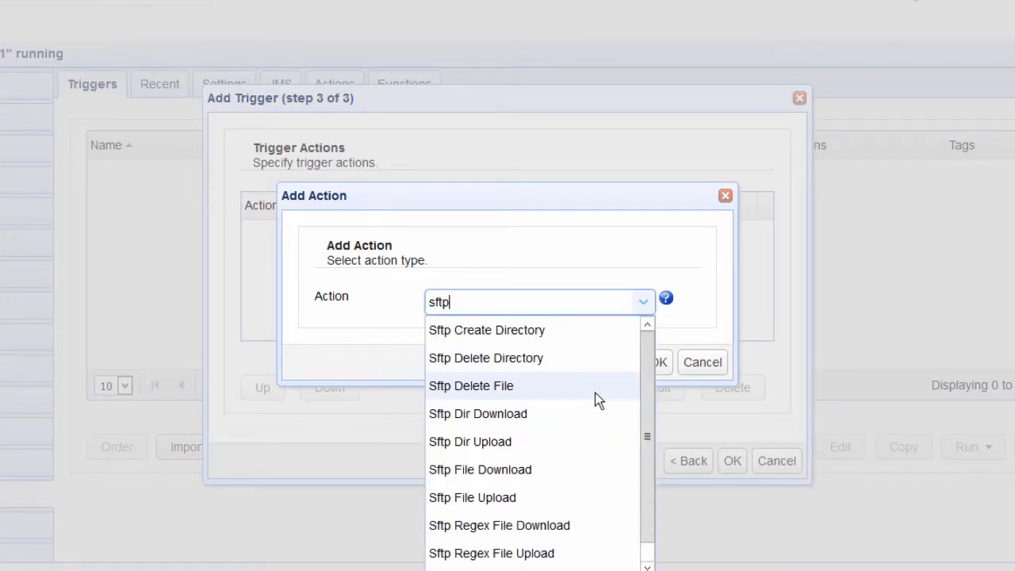
left_click(498, 525)
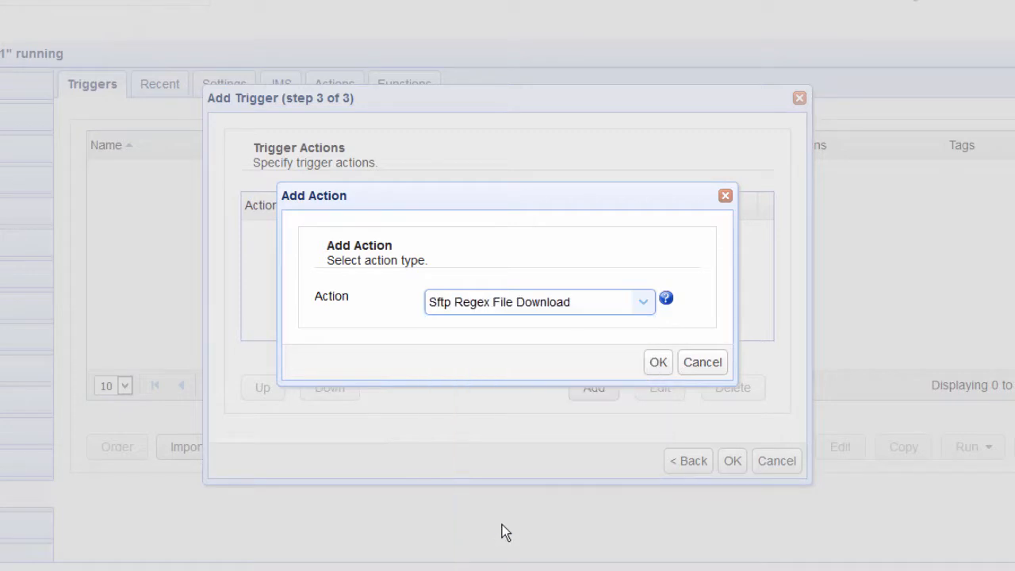
left_click(657, 362)
type("172.31.42.73")
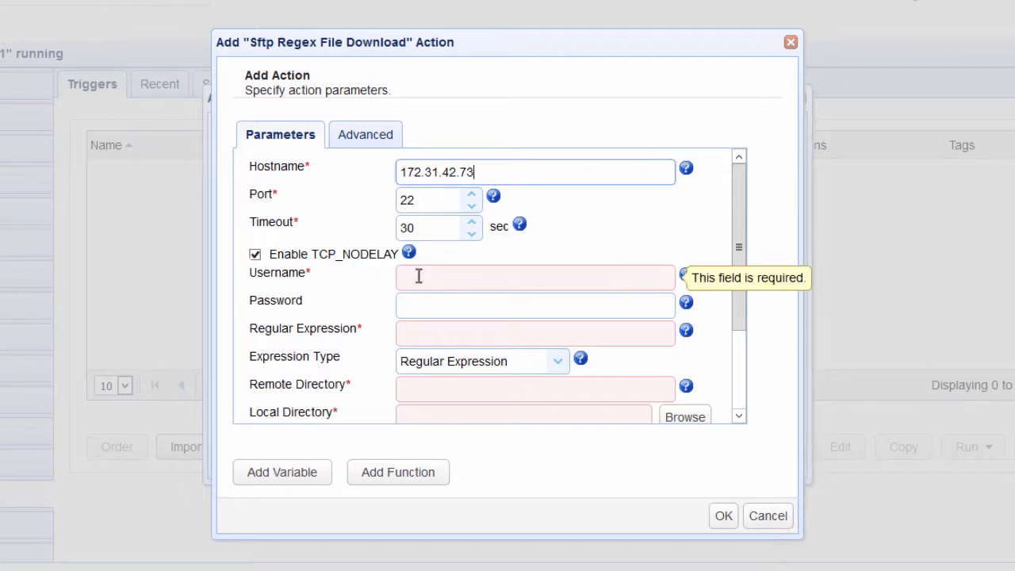
- Set username sftpuser1 and a Wildcard expression matching all files
type("sftpuser1")
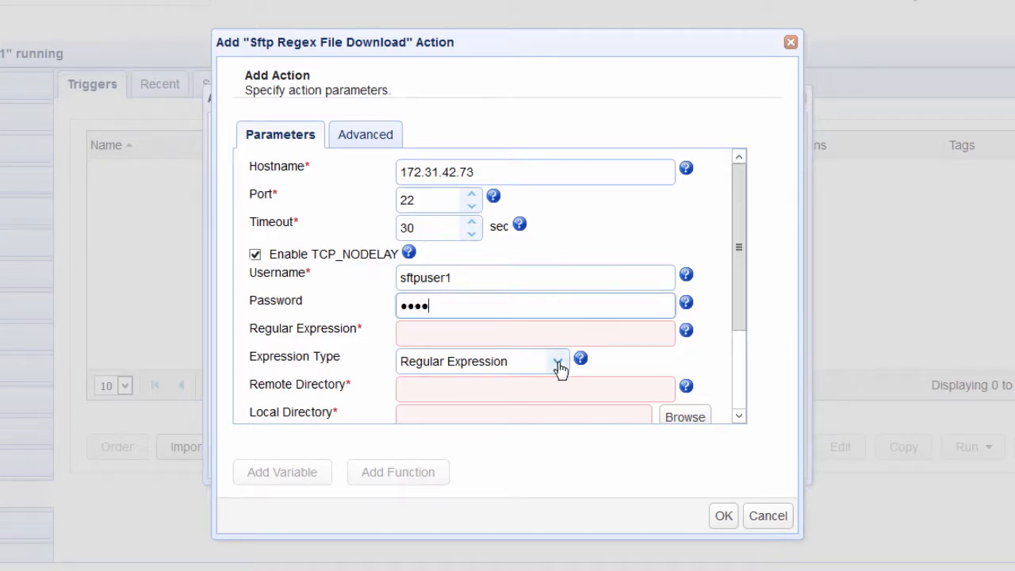
left_click(559, 362)
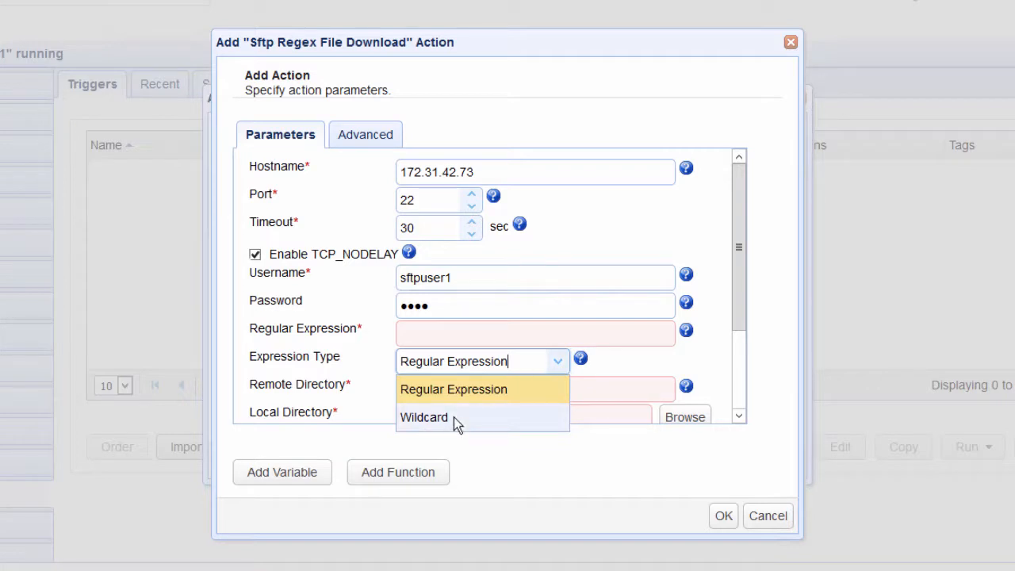
left_click(423, 417)
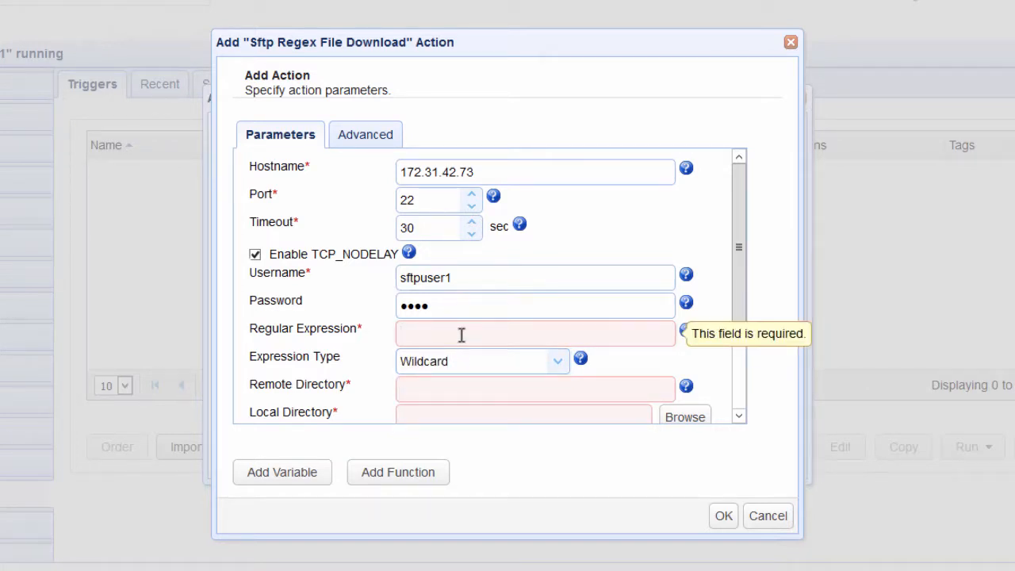
type("*")
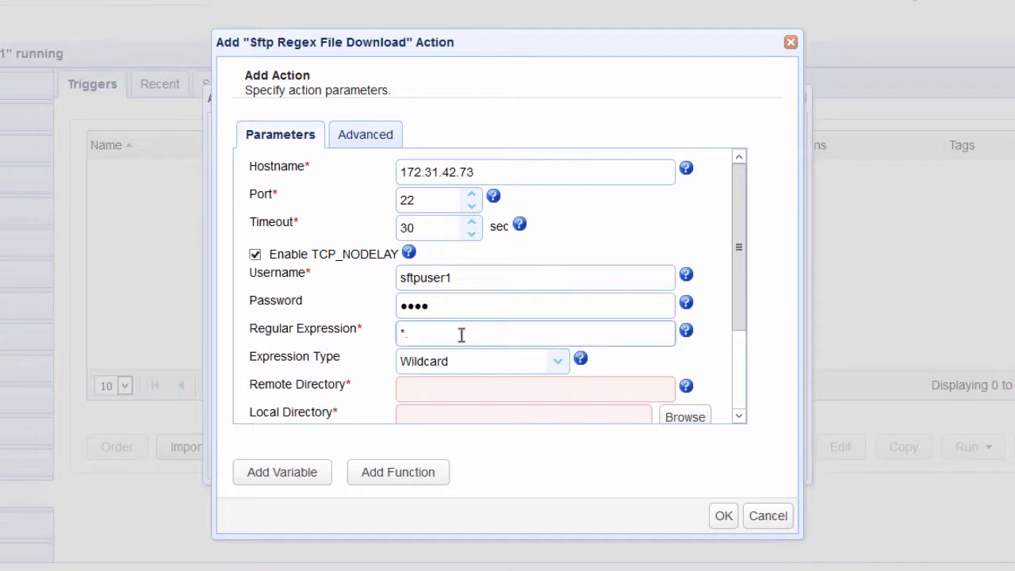
type(".*")
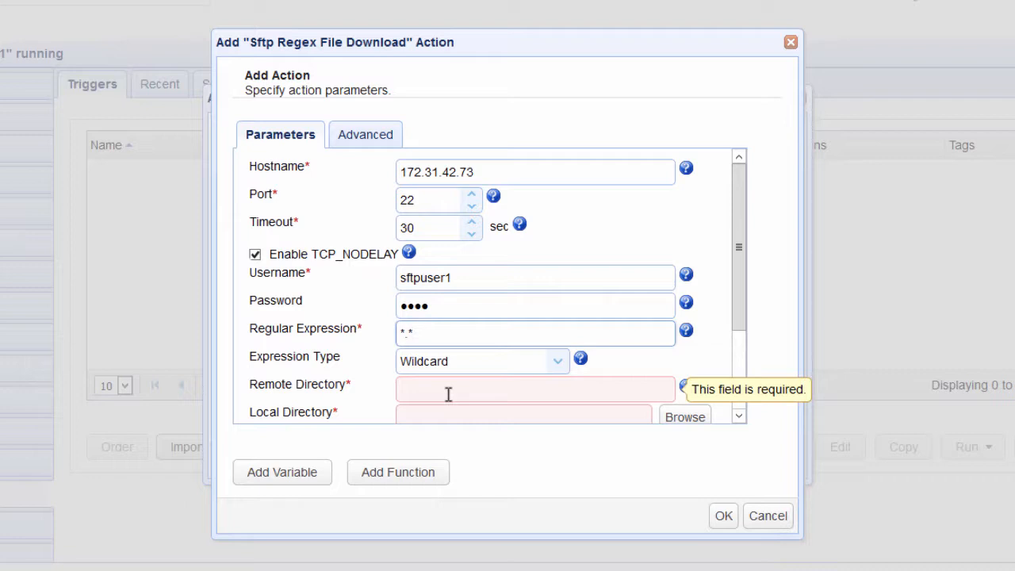
- Set remote directory / and local directory C:\for trading partner, then save the action
left_click(536, 389)
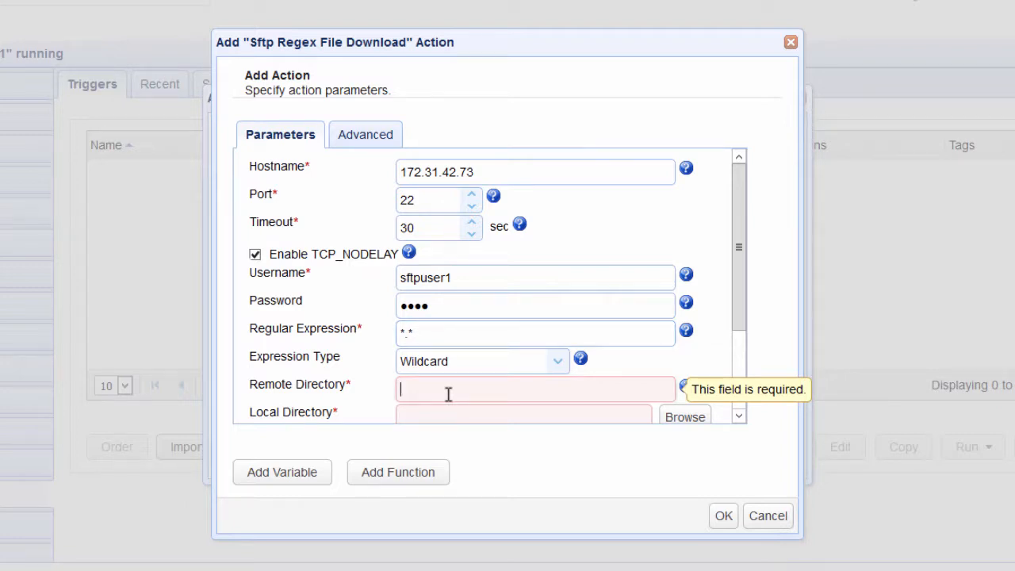
type("/")
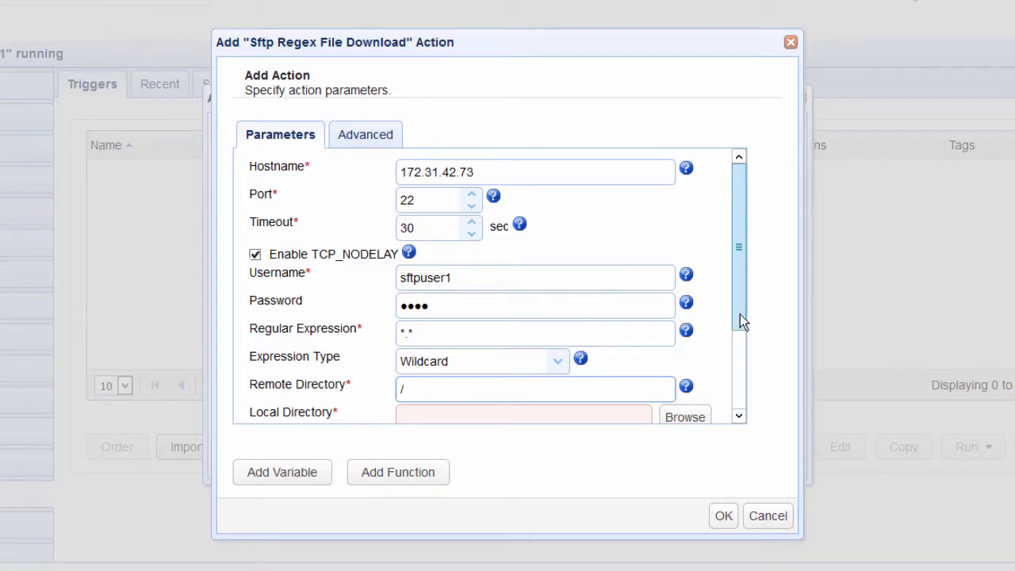
scroll("down", 3)
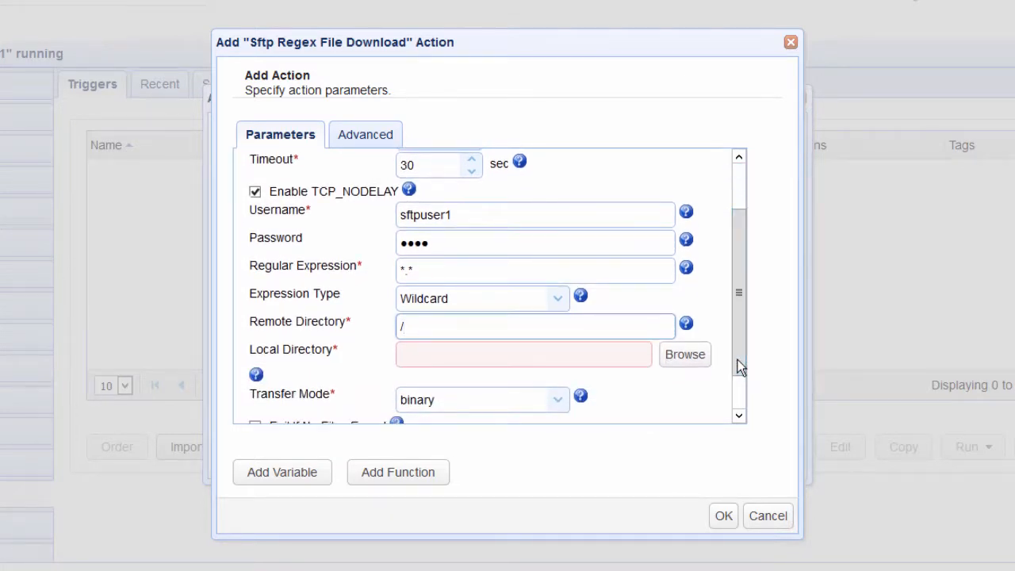
type("C:\\for trading partner")
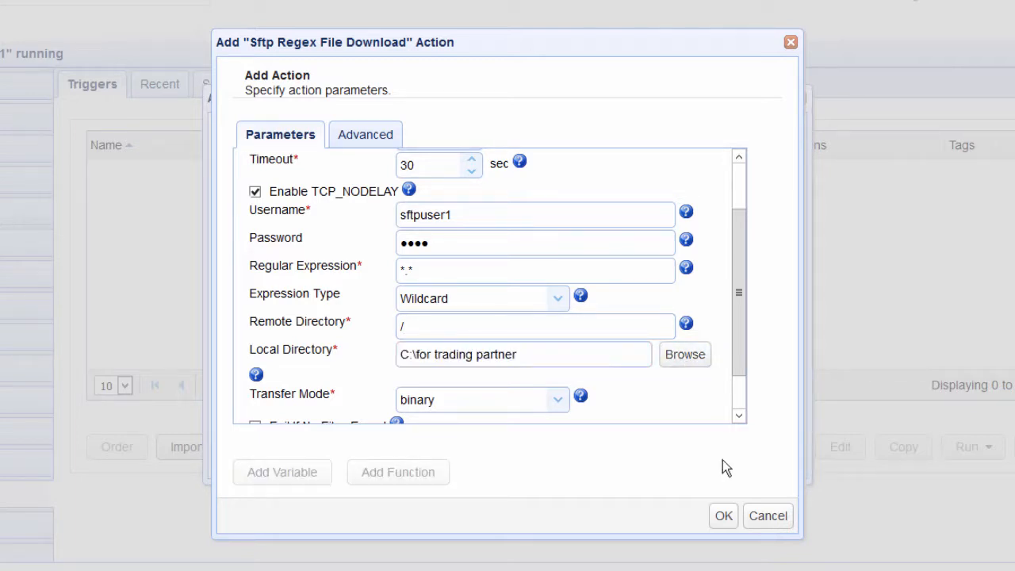
left_click(724, 516)
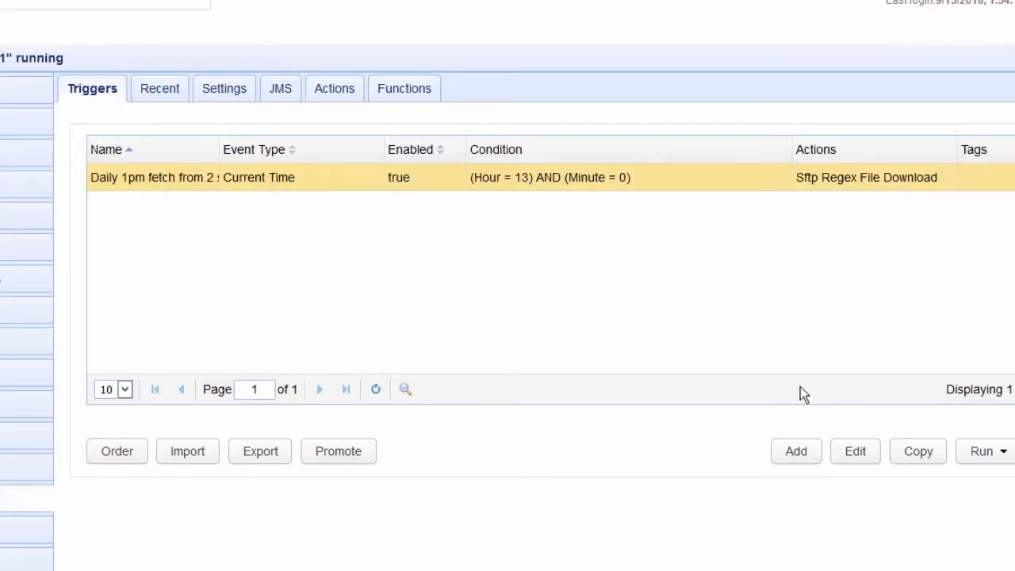
- Reopen the daily fetch trigger for editing and advance to its actions
left_click(856, 450)
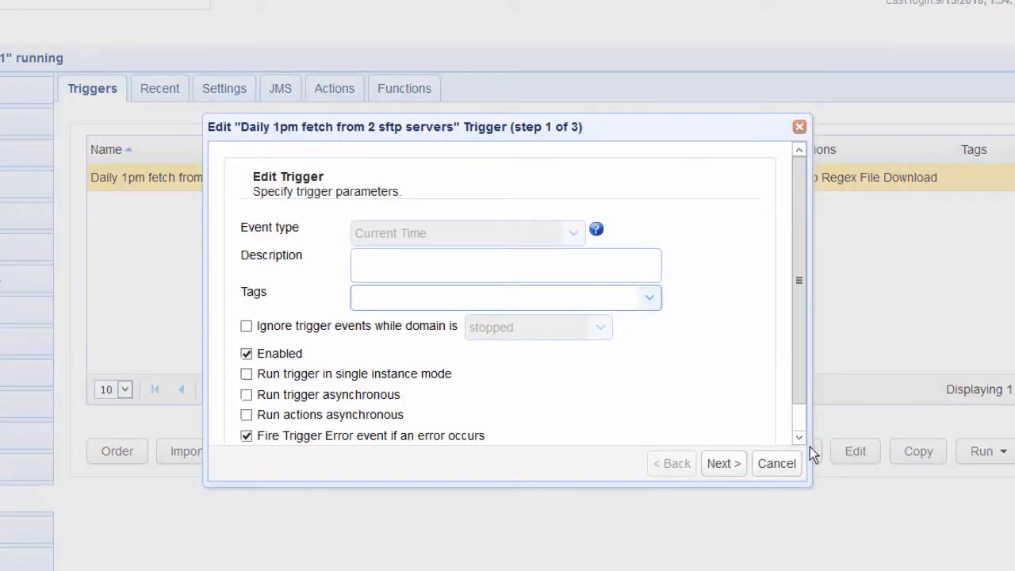
left_click(722, 463)
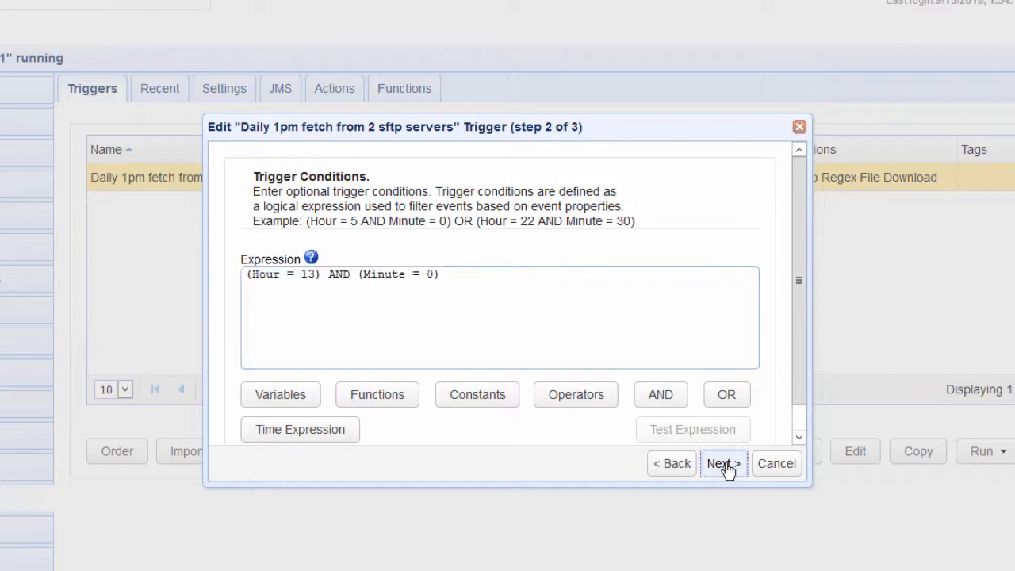
left_click(724, 464)
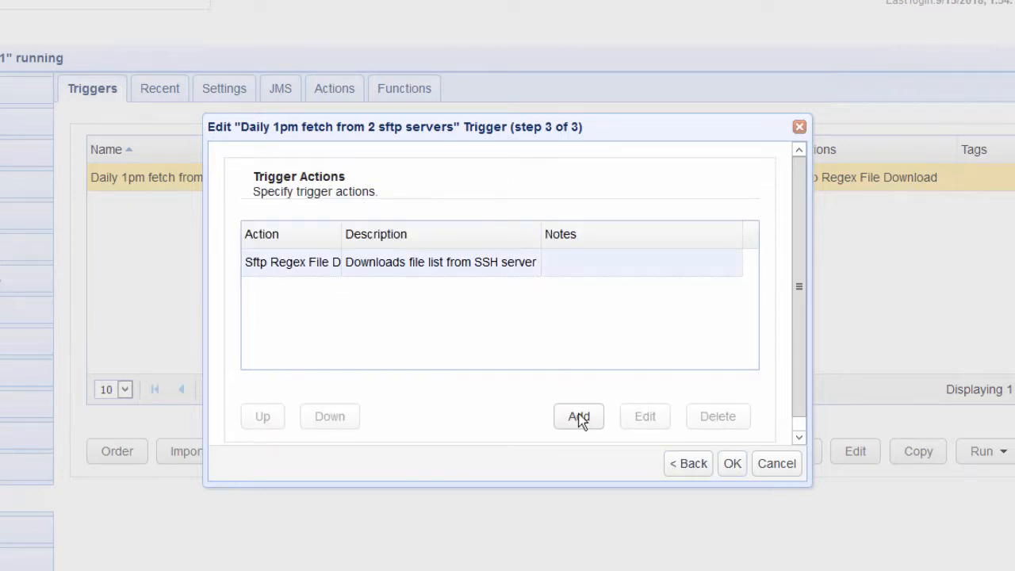
- Add a second action of type Sftp Regex File Download
left_click(577, 416)
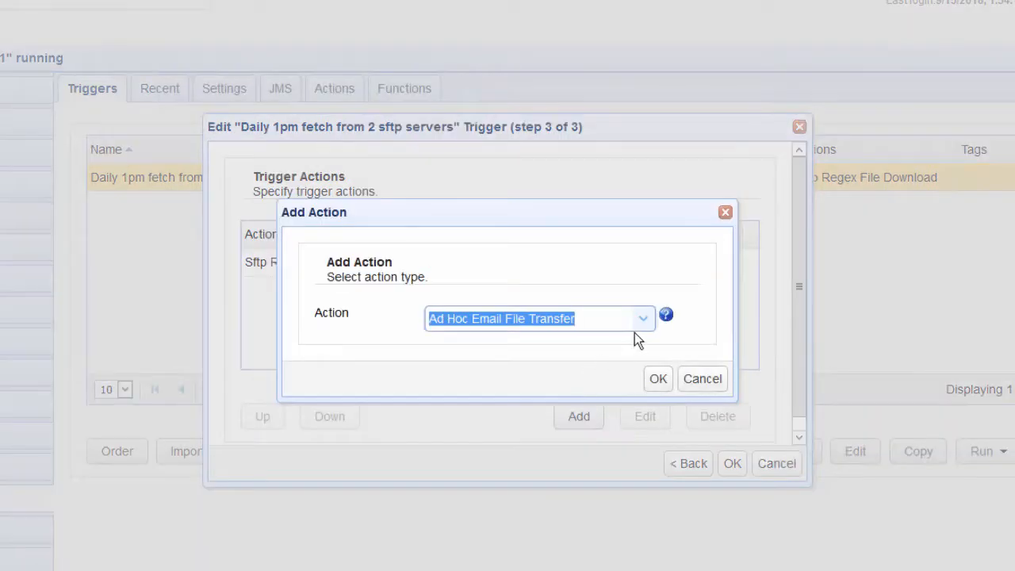
type("sftp ref")
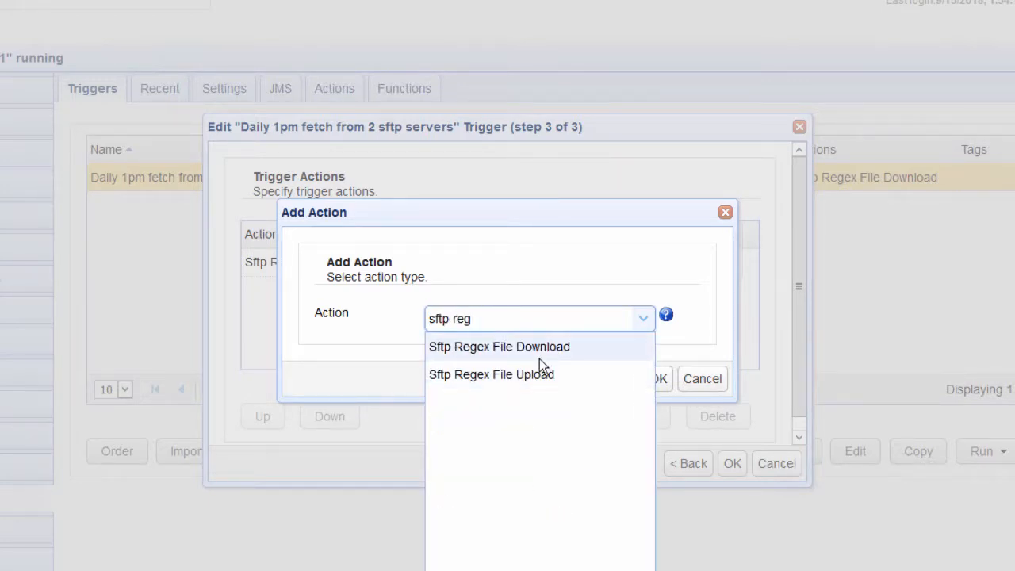
left_click(498, 346)
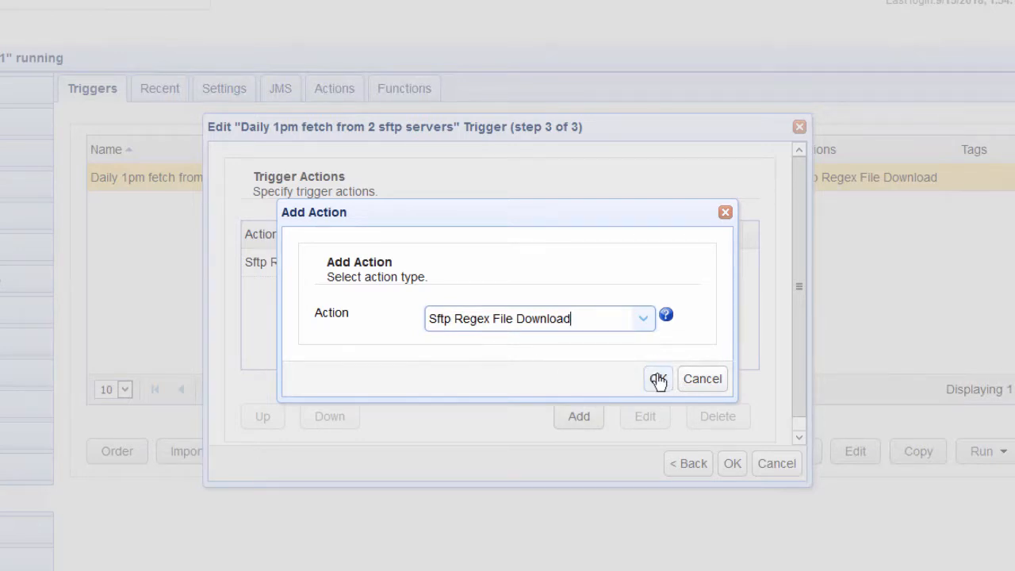
left_click(658, 377)
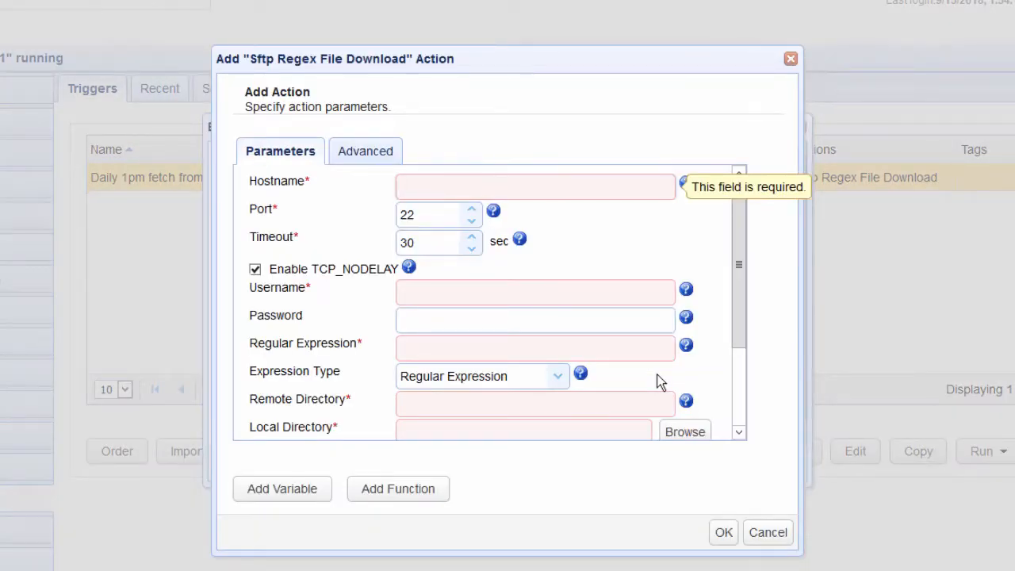
- Configure host 172.31.35.11, user sftpuser2, Wildcard match and directories, then save the trigger
left_click(536, 187)
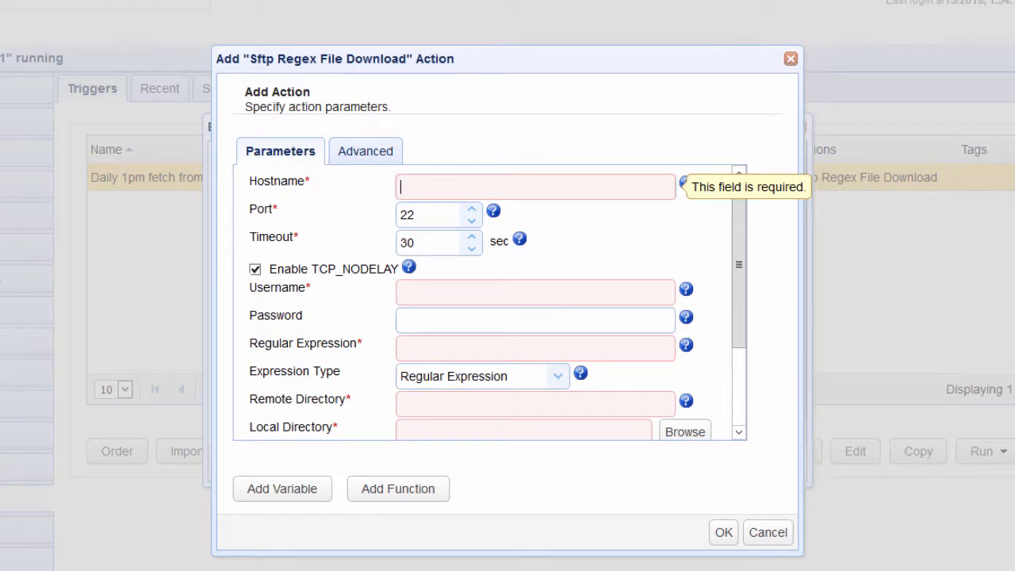
type("172.31.35.11")
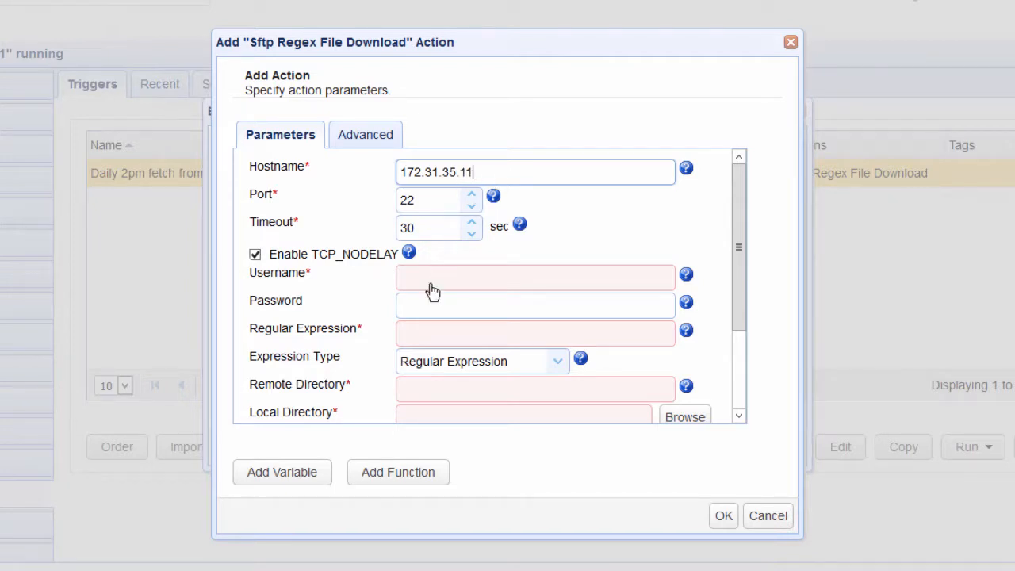
type("sftpuser2")
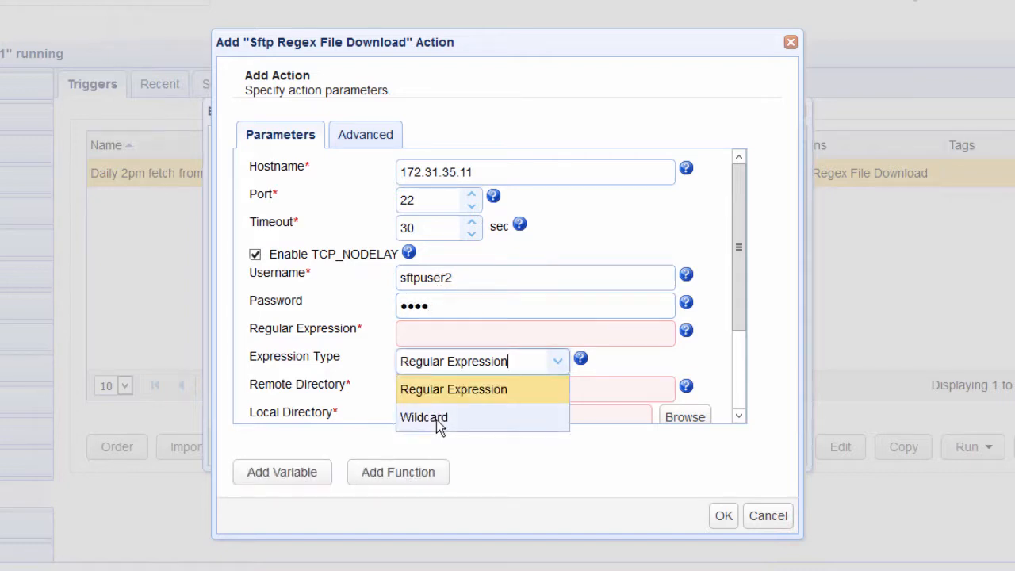
left_click(423, 418)
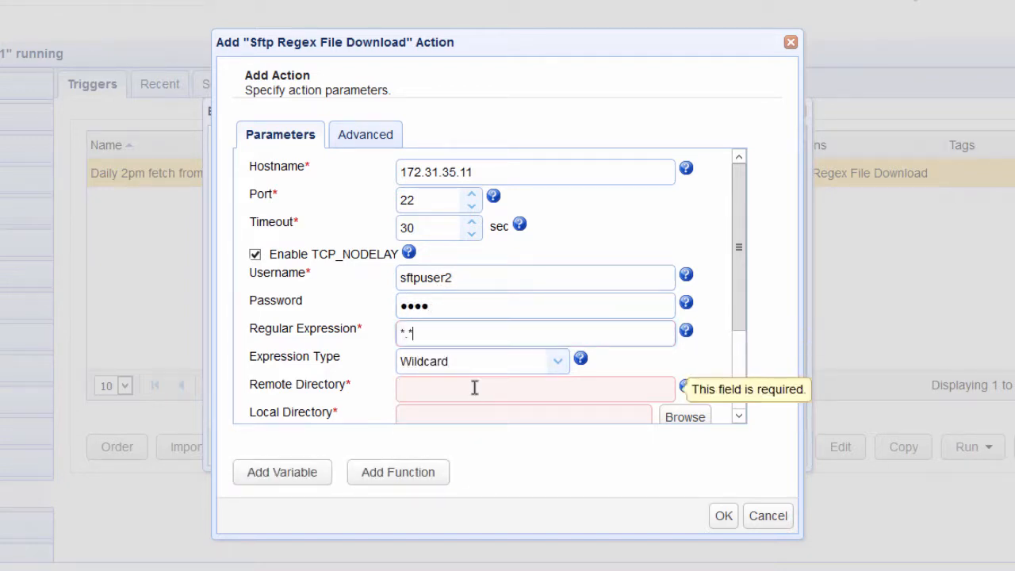
type("/")
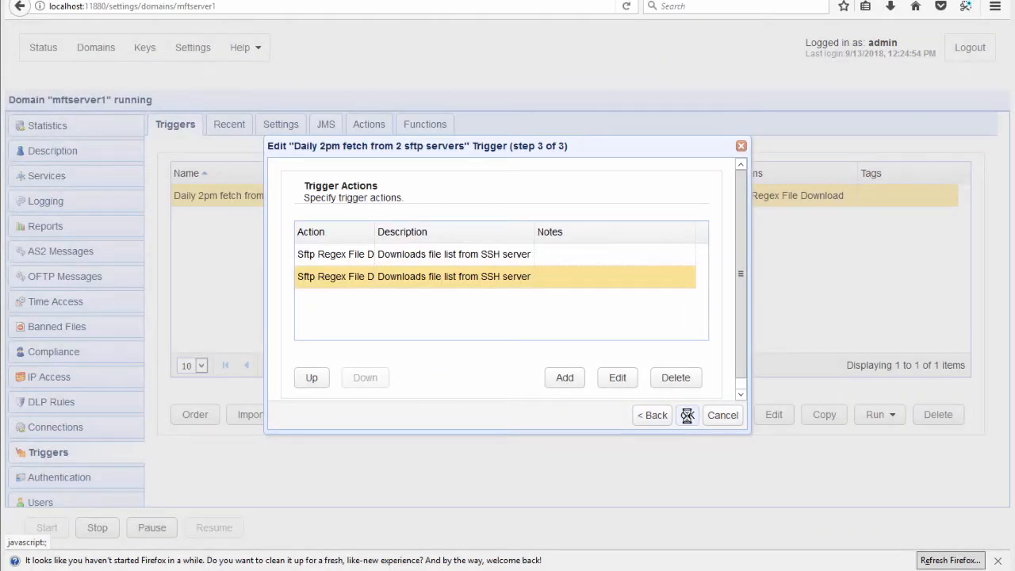
left_click(687, 416)
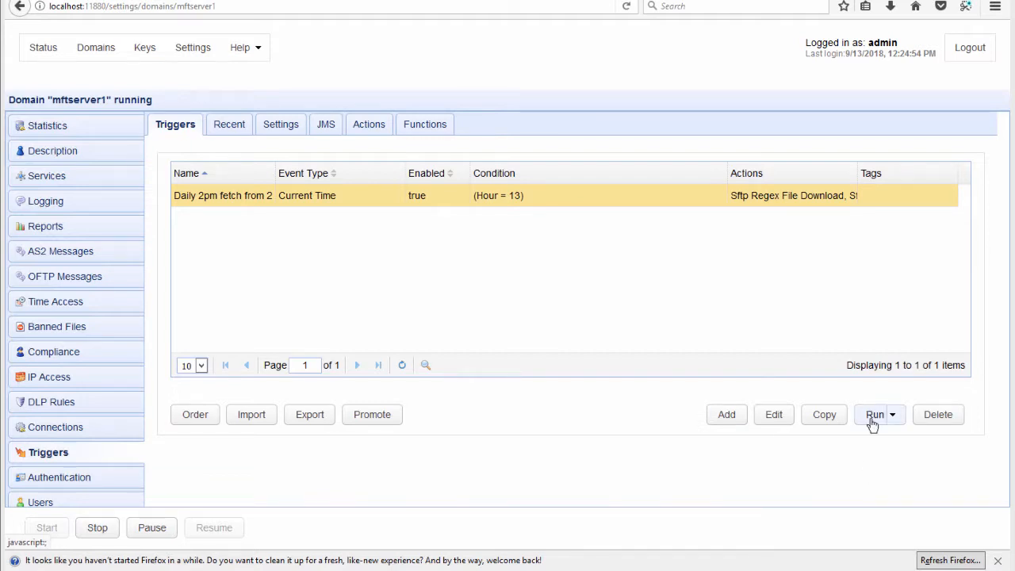
- Run the trigger, confirm four files arrived via the folder and log, return to Triggers
left_click(876, 414)
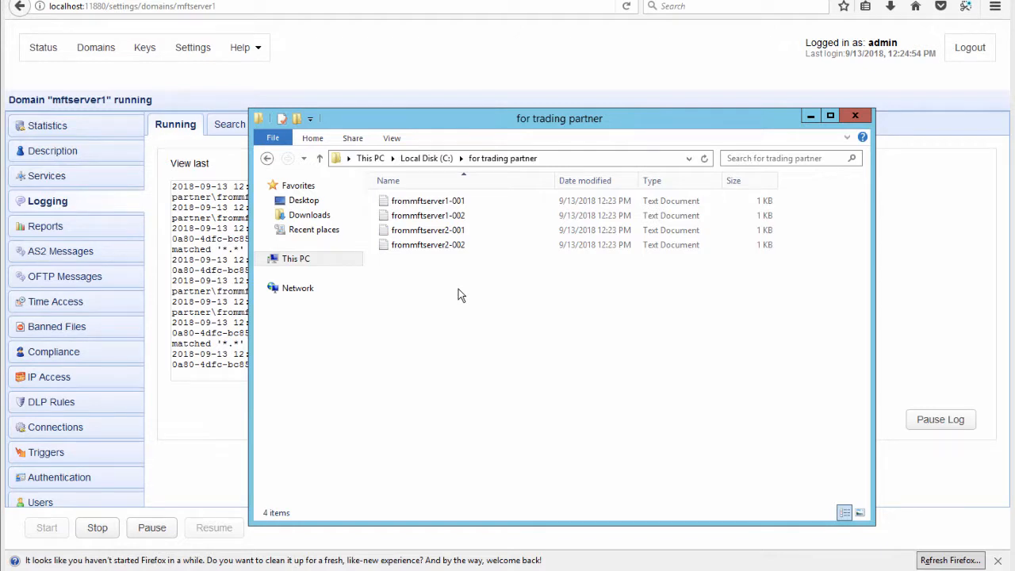
mouse_move(187, 430)
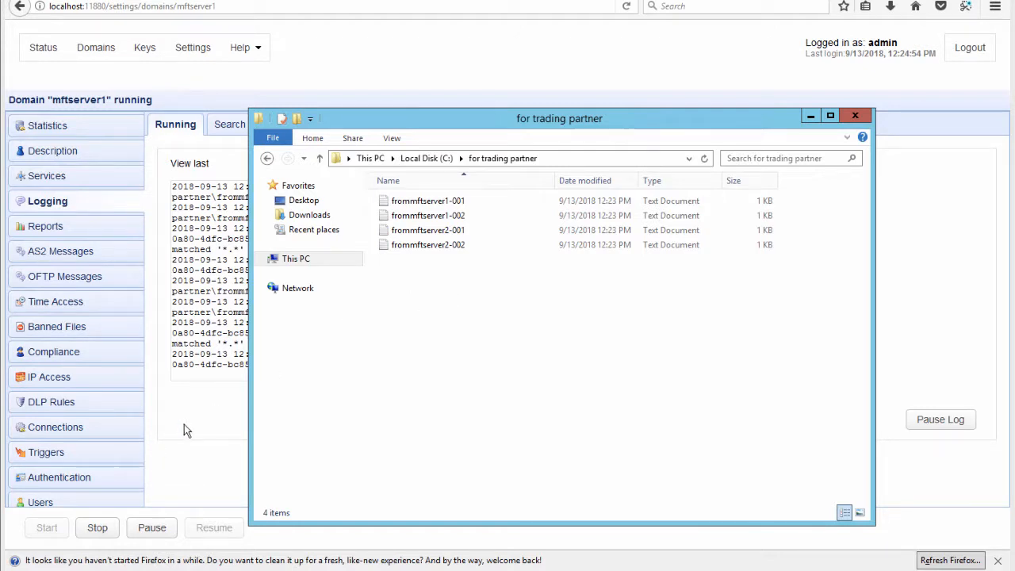
left_click(855, 114)
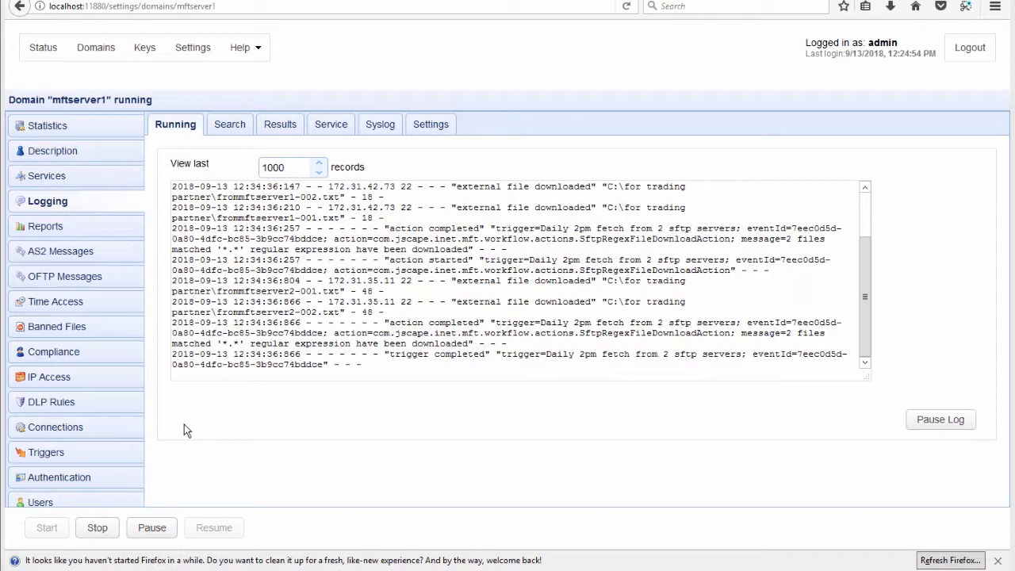
left_click(44, 452)
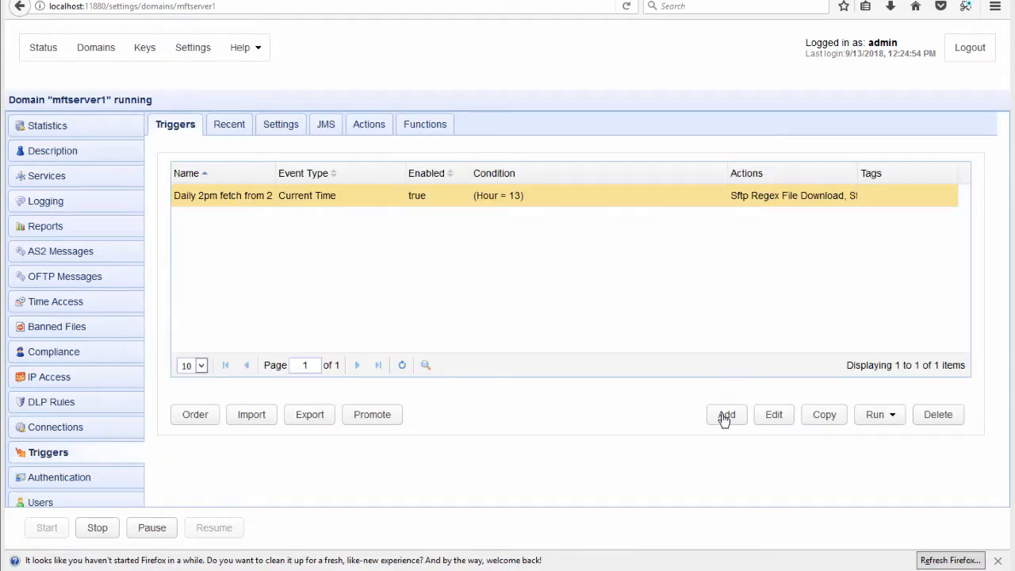
- Create trigger 'forward to tp1' with event type External File Download
left_click(726, 414)
type("forward to tp1")
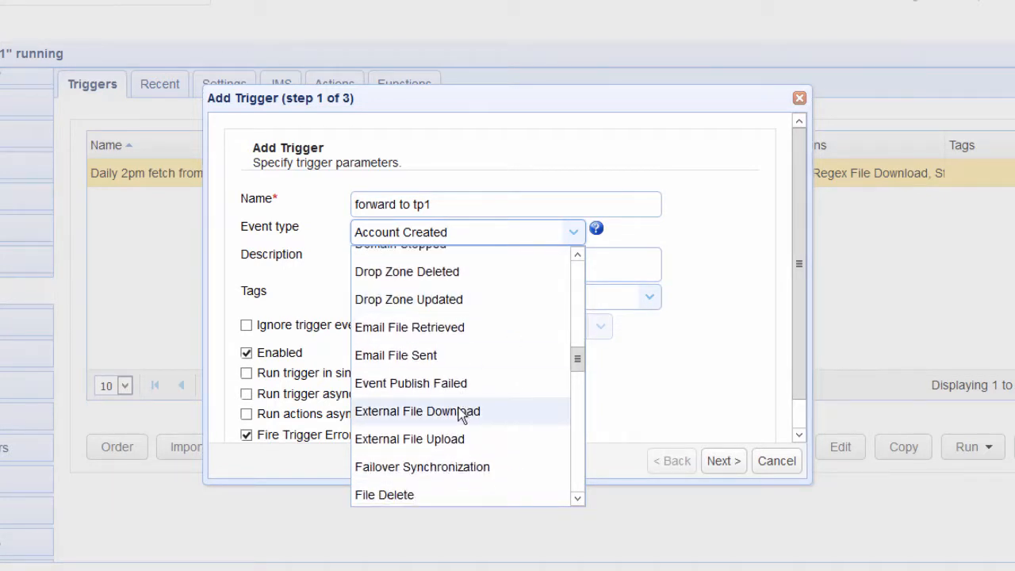
left_click(417, 411)
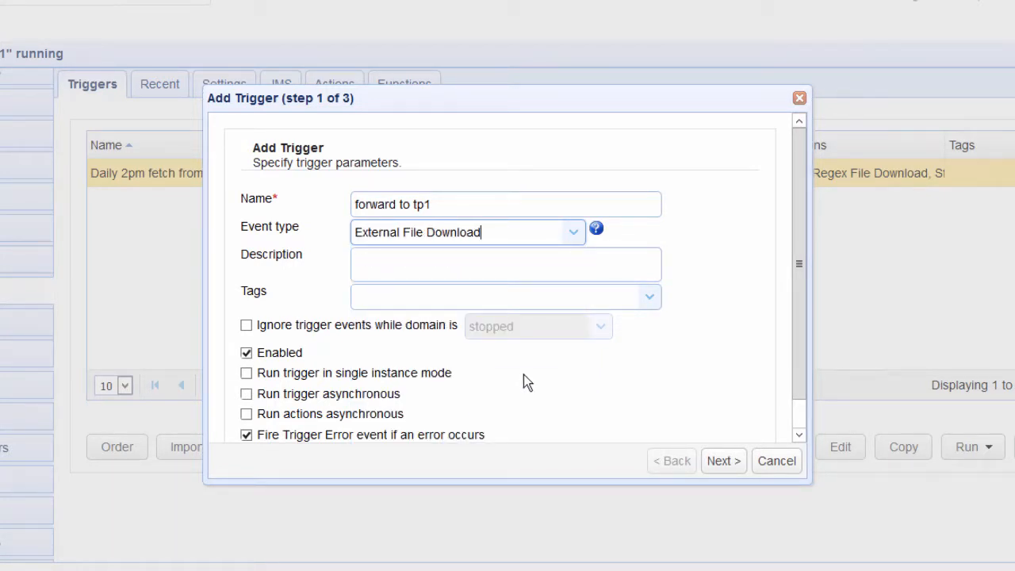
- Build the condition ServerIP = "172.31.42.73" from the ServerIP variable
left_click(722, 461)
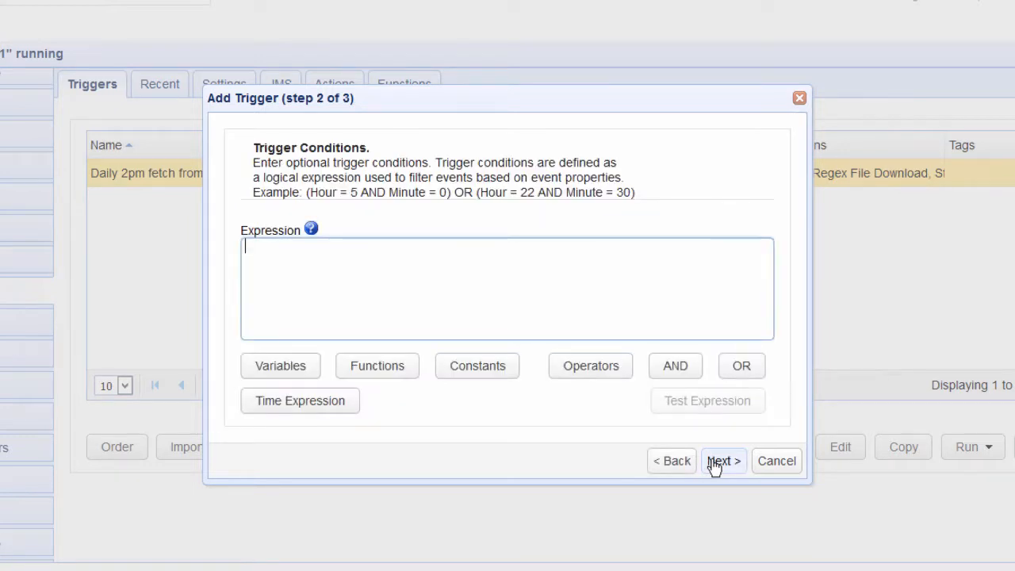
left_click(279, 365)
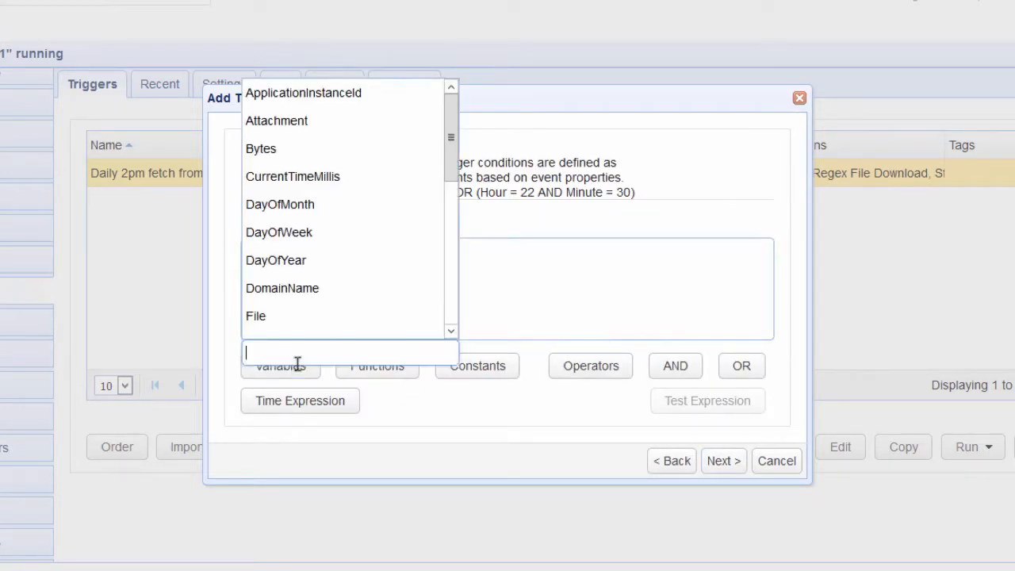
mouse_move(292, 175)
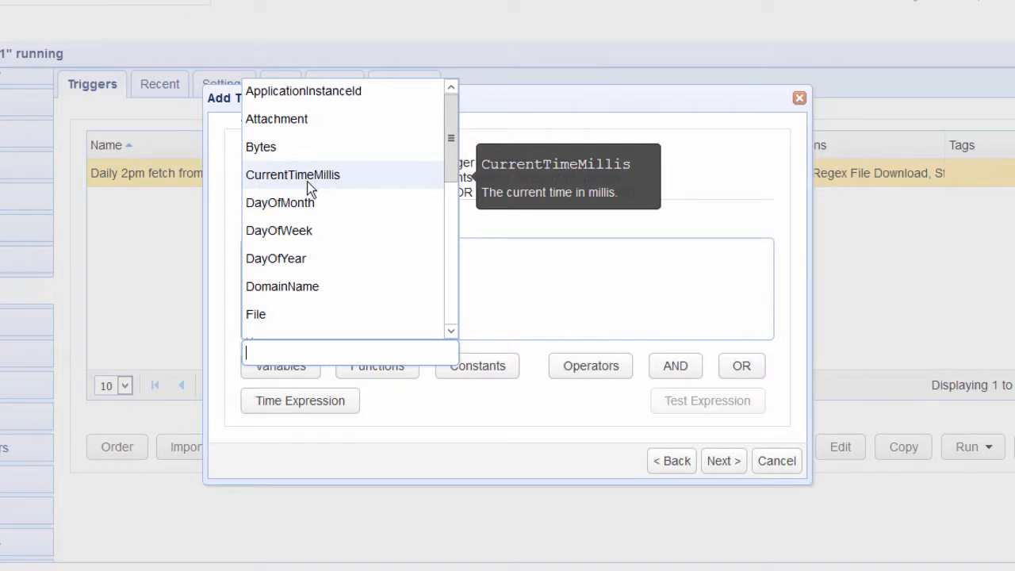
scroll("down", 3)
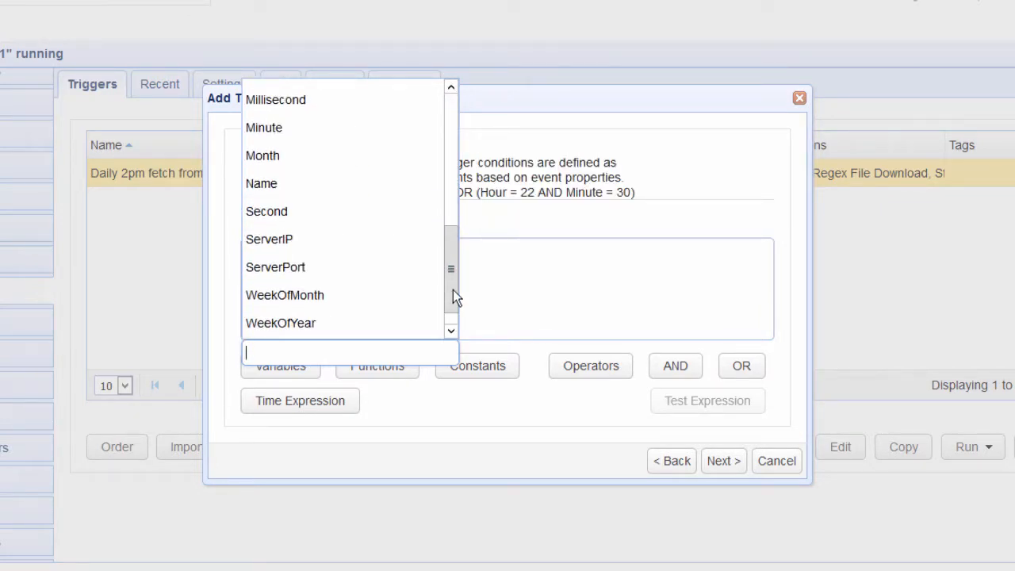
left_click(270, 239)
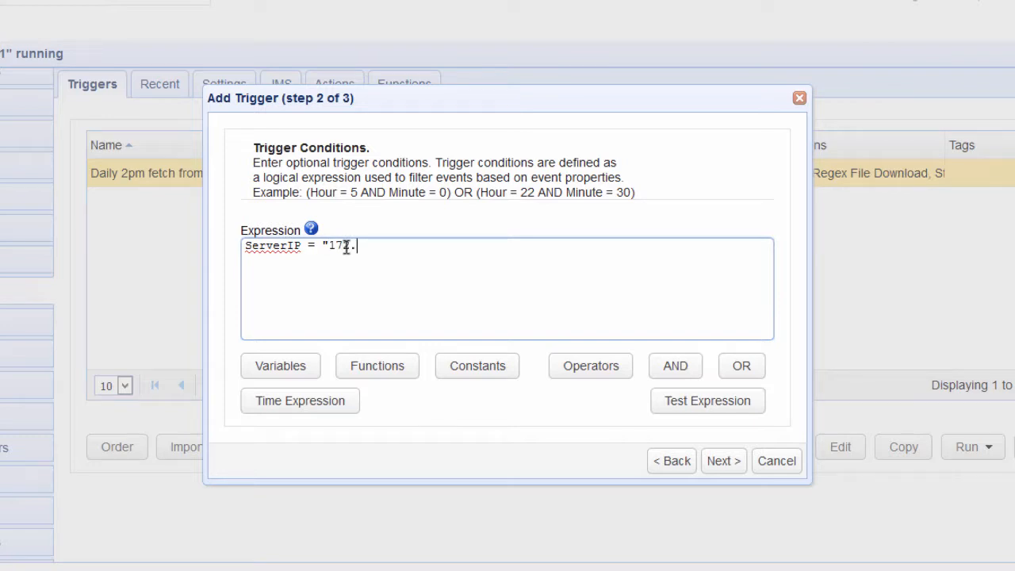
type(".31.42.73\"")
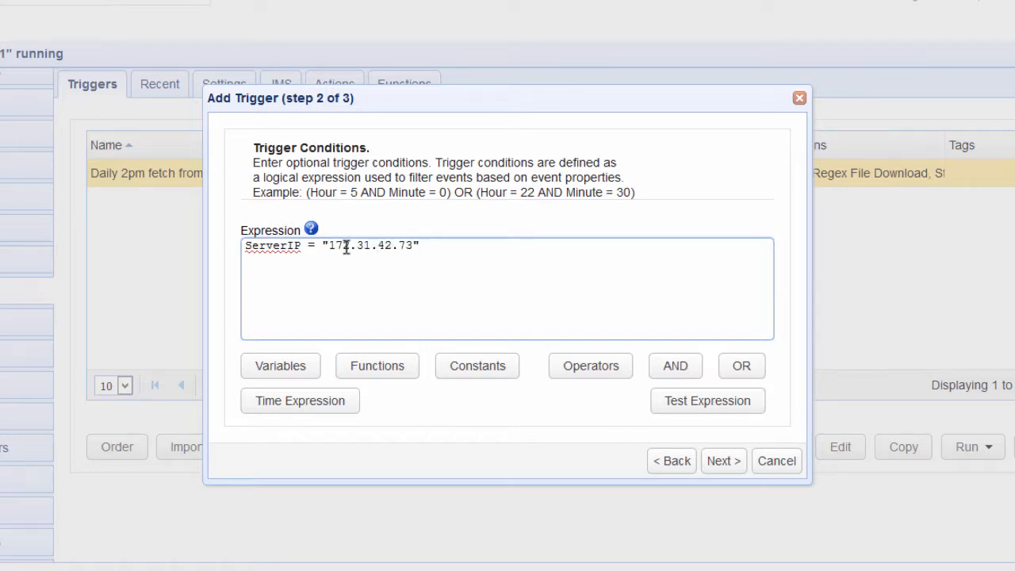
- Extend it with OR ServerIP = "172.31.35.11" and proceed to actions
left_click(740, 365)
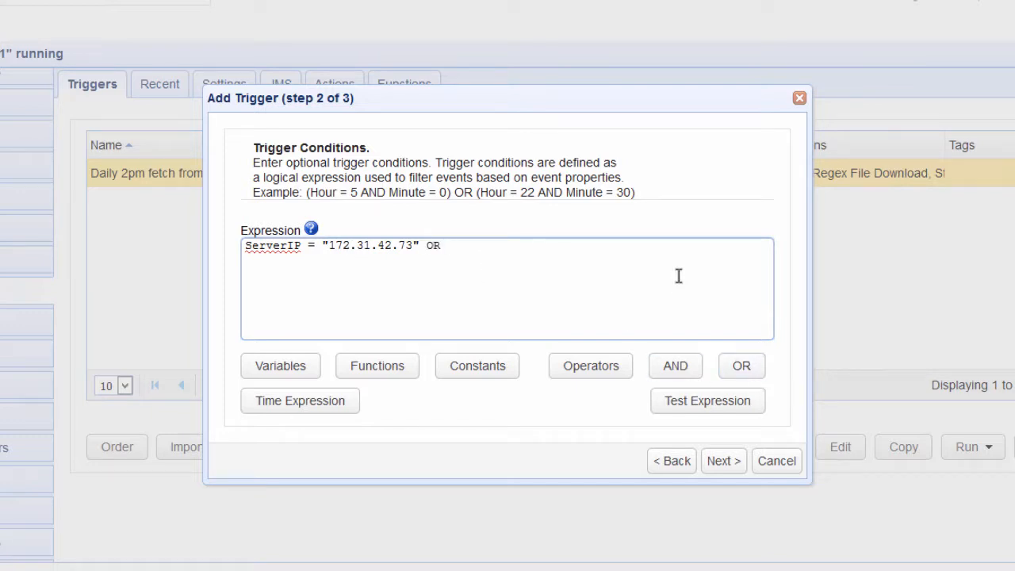
type("ServerIP =")
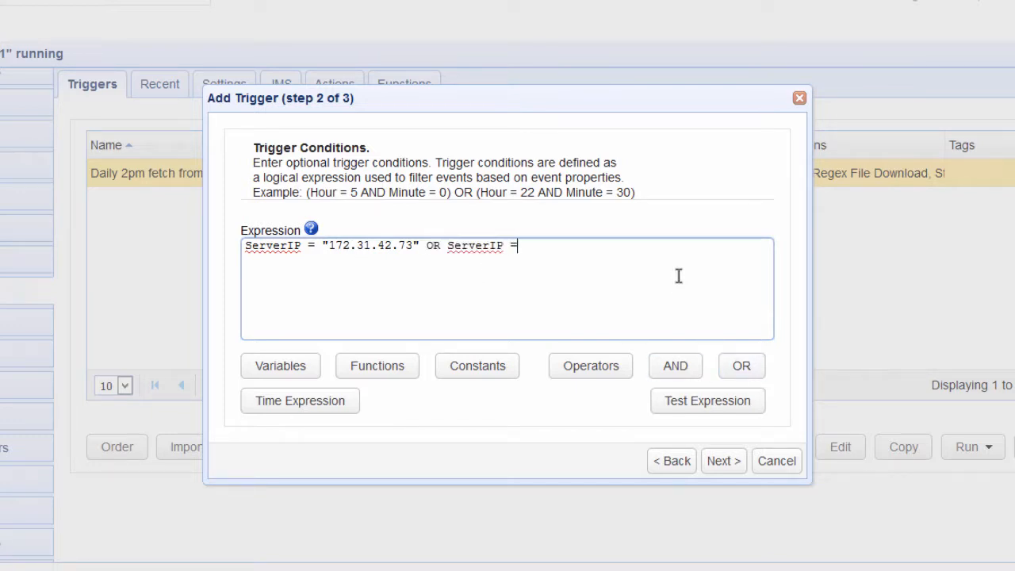
type("\"172.")
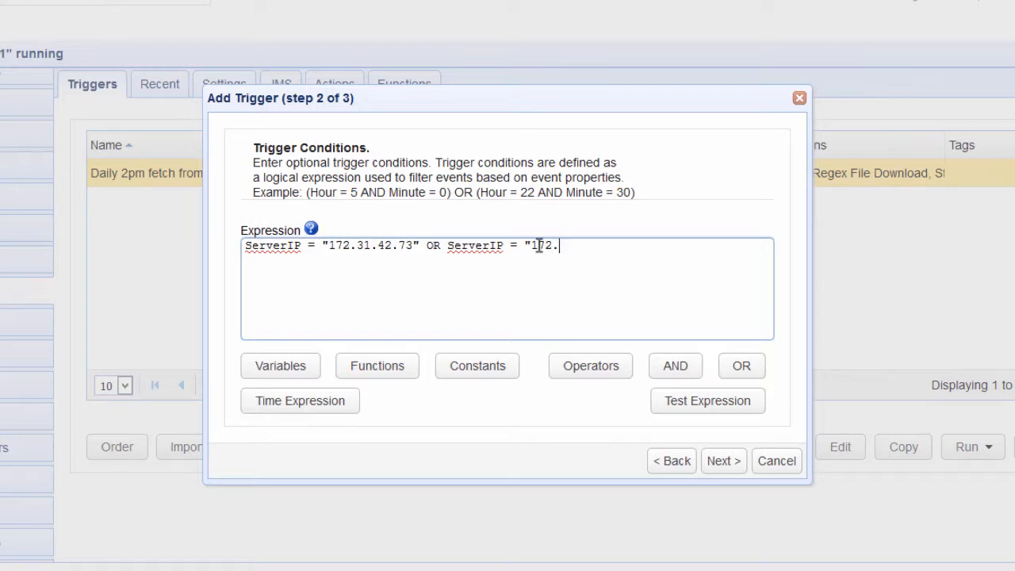
type("31.35.11")
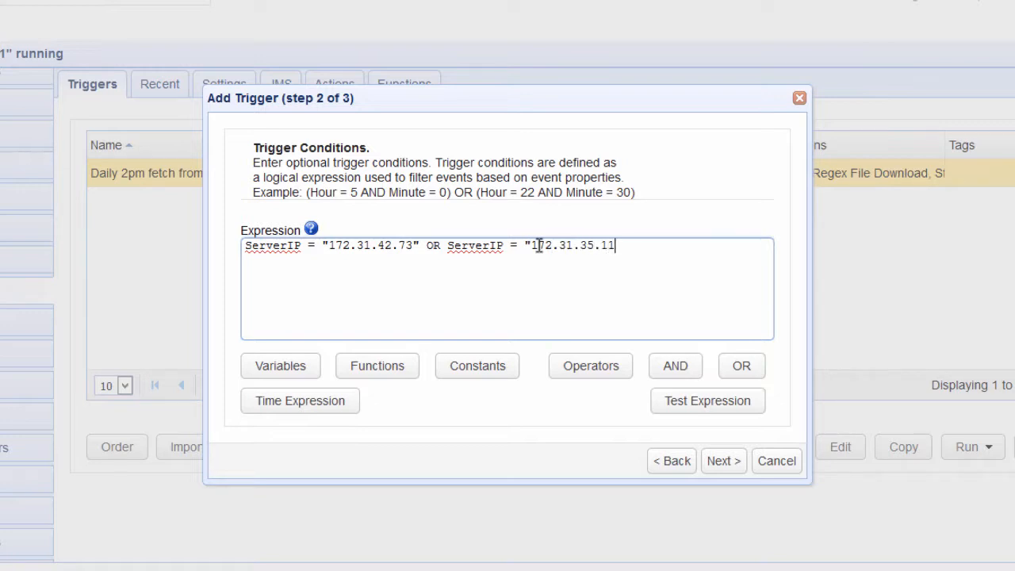
left_click(723, 460)
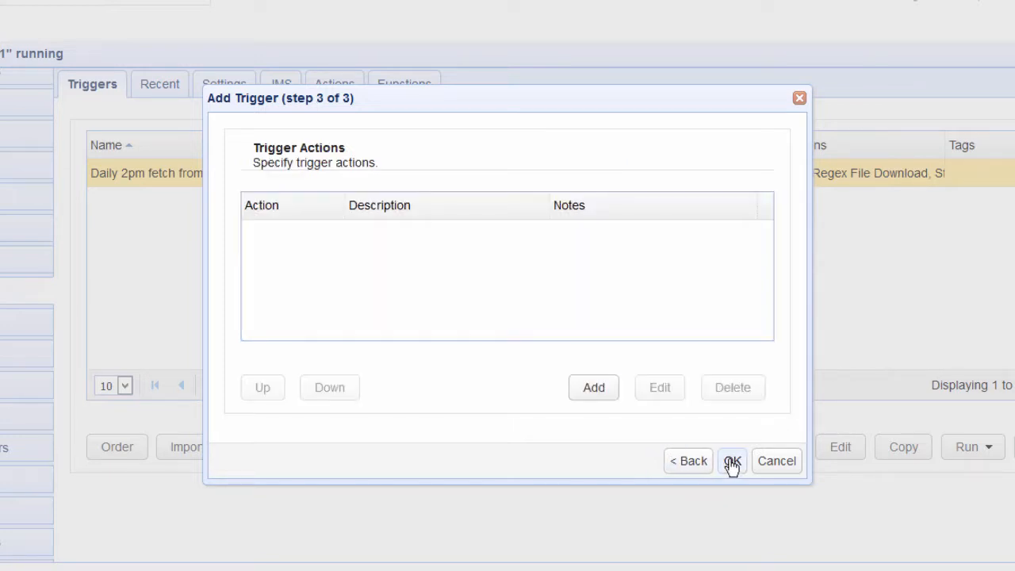
- Add an action of type Trading Partner File Upload, filtered by 'trading'
left_click(594, 387)
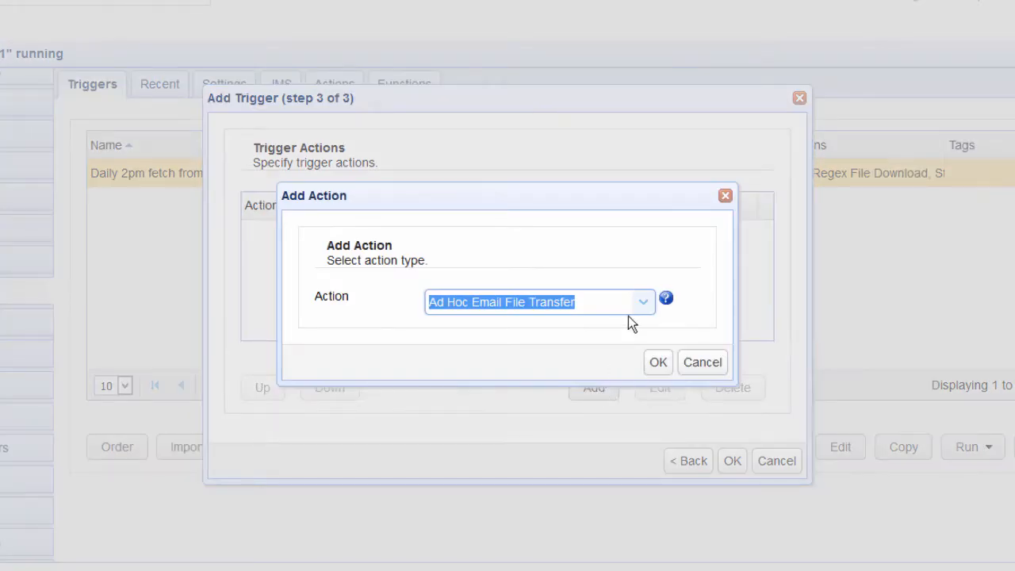
type("trading")
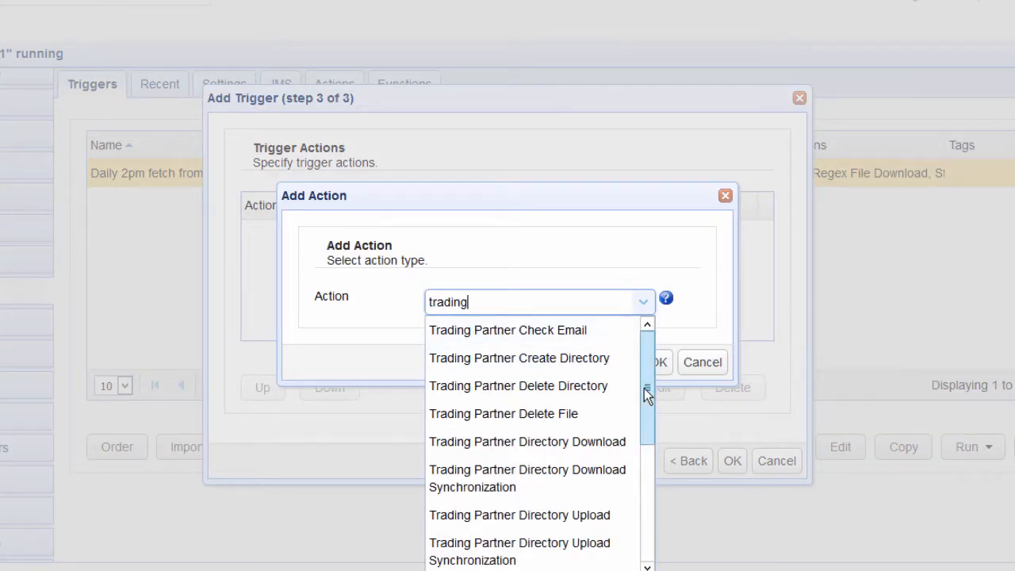
scroll("down", 3)
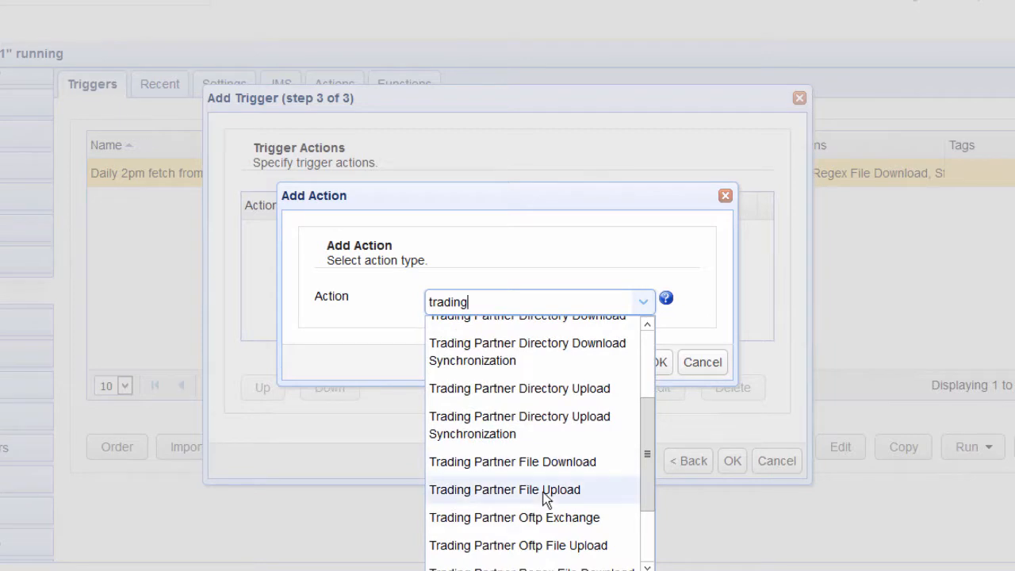
left_click(505, 489)
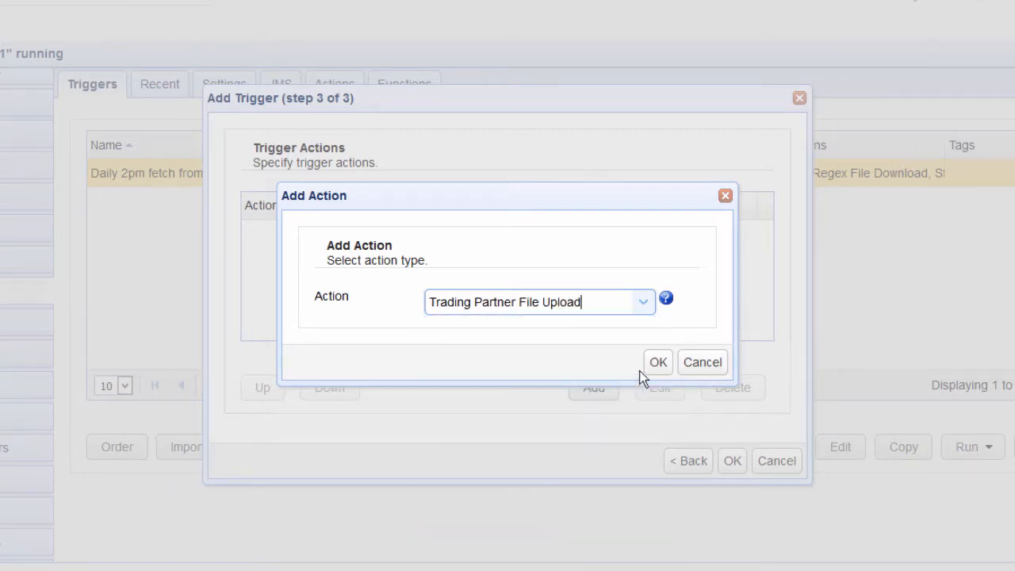
left_click(701, 362)
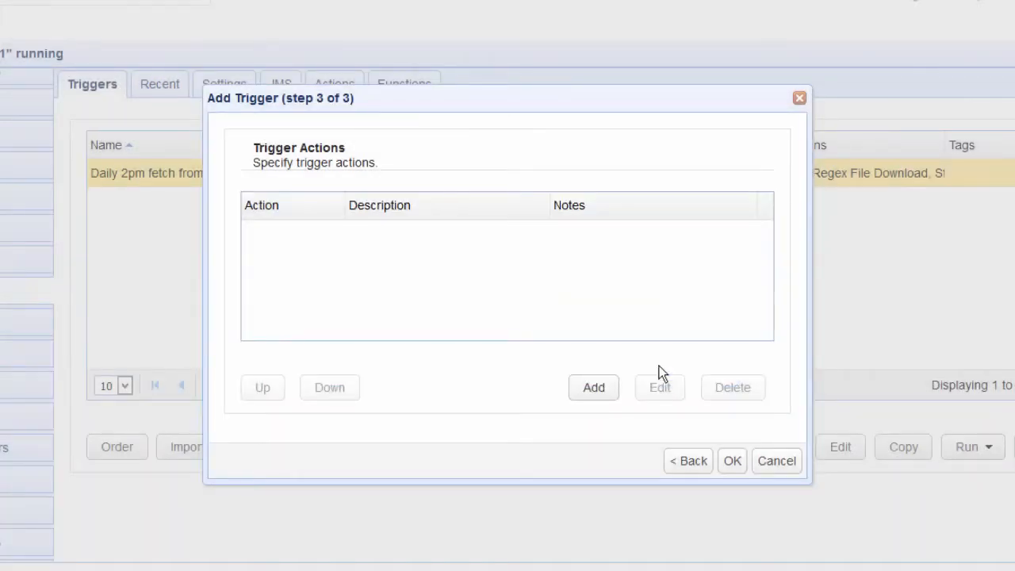
- Target partner tp1 and set Local File to the %File% variable via Add Variable
left_click(593, 387)
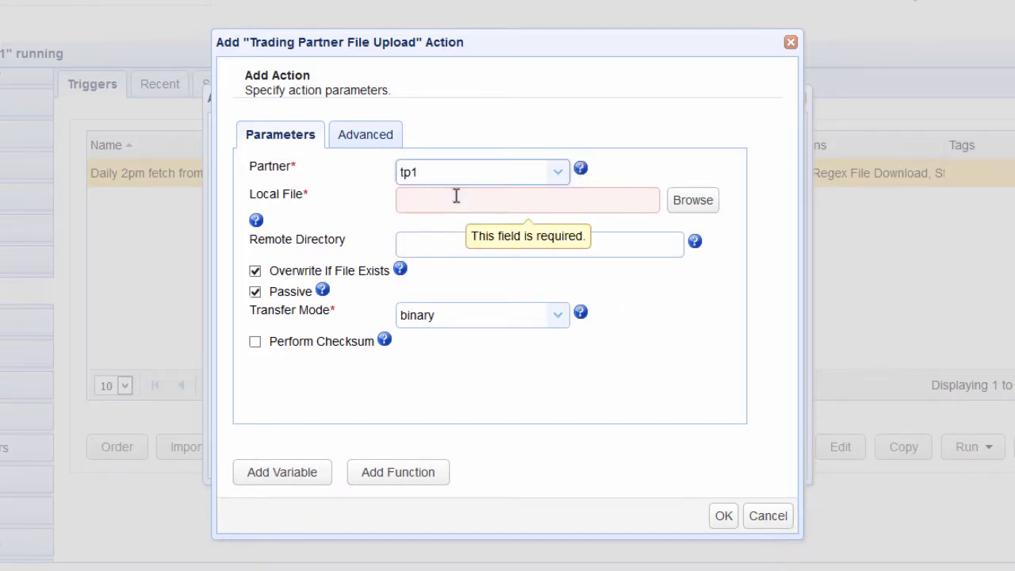
left_click(527, 200)
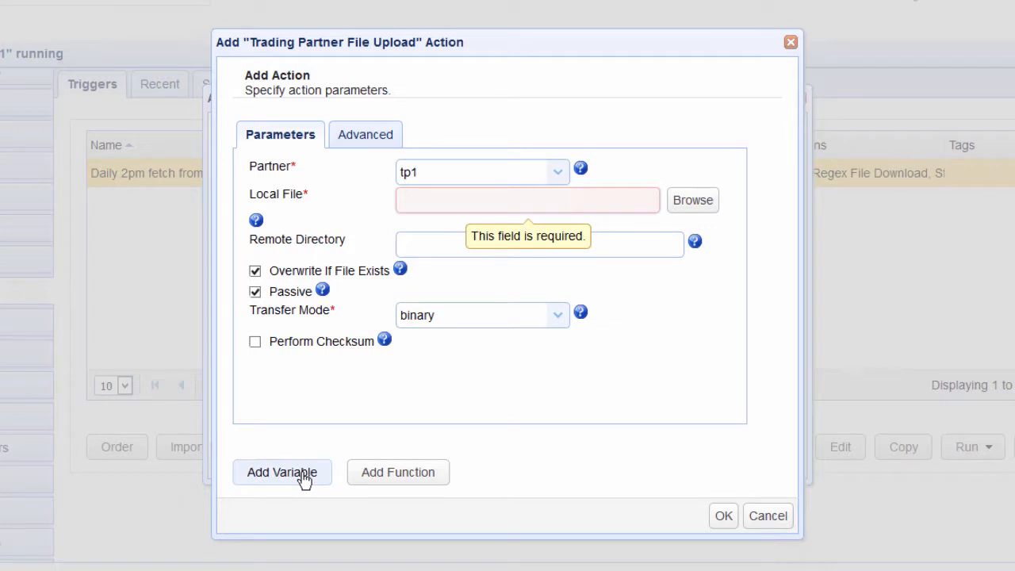
left_click(283, 473)
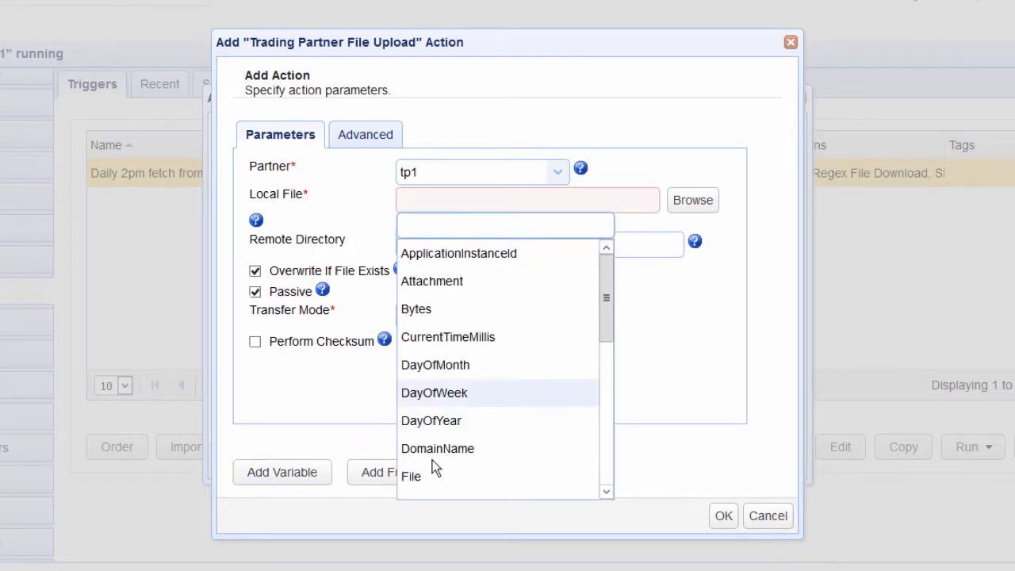
mouse_move(411, 476)
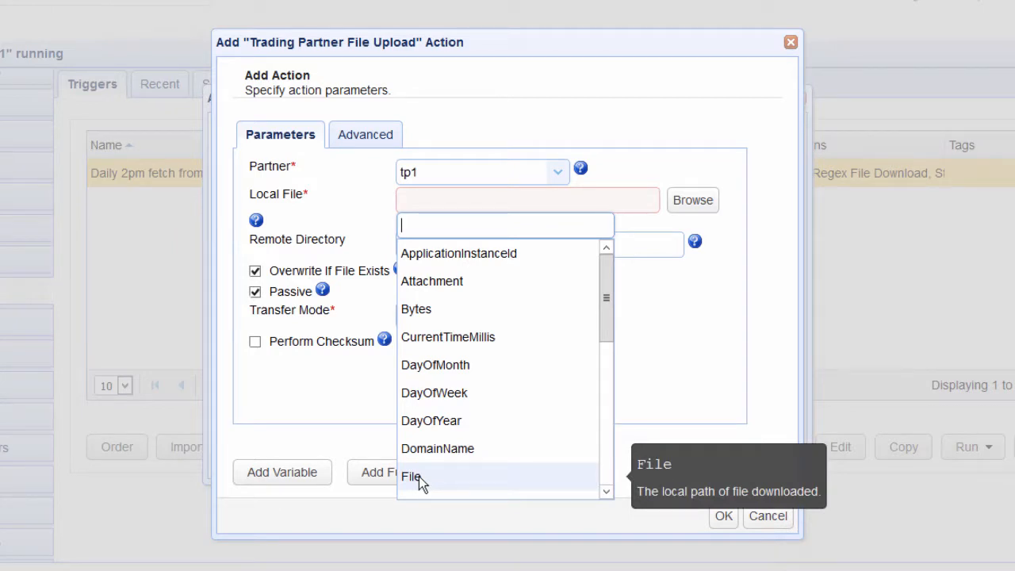
left_click(411, 476)
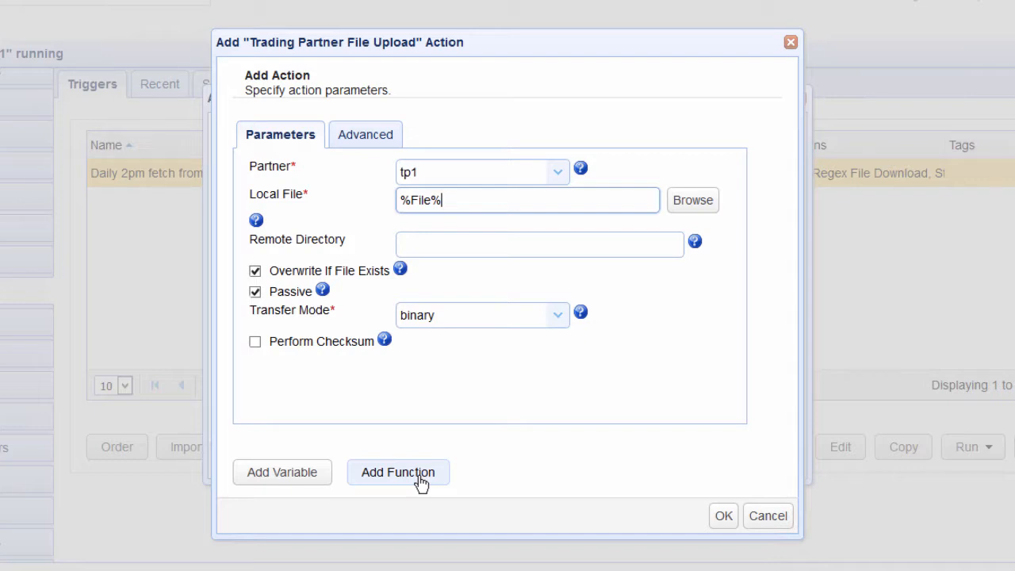
mouse_move(714, 459)
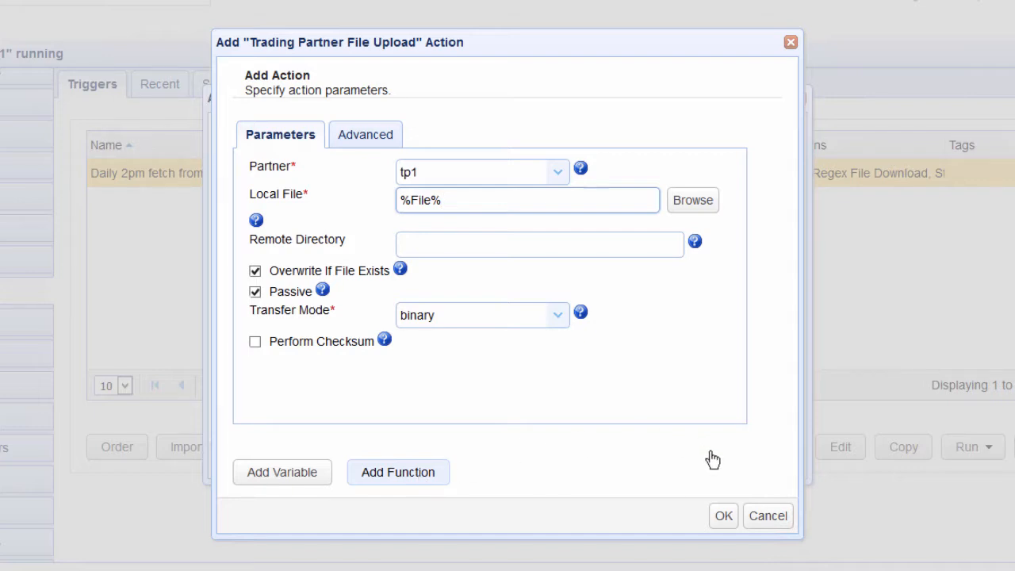
mouse_move(714, 459)
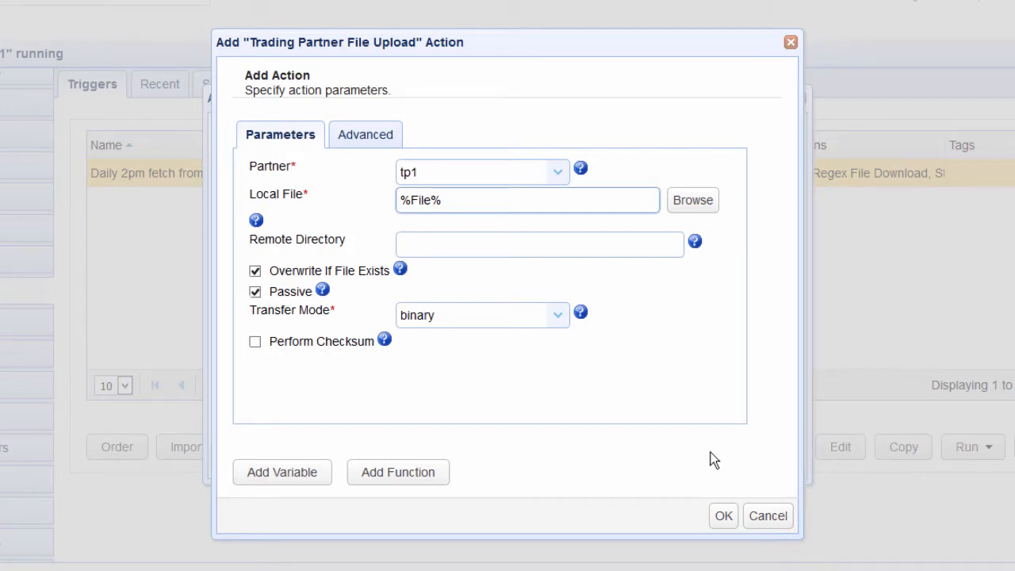
left_click(526, 199)
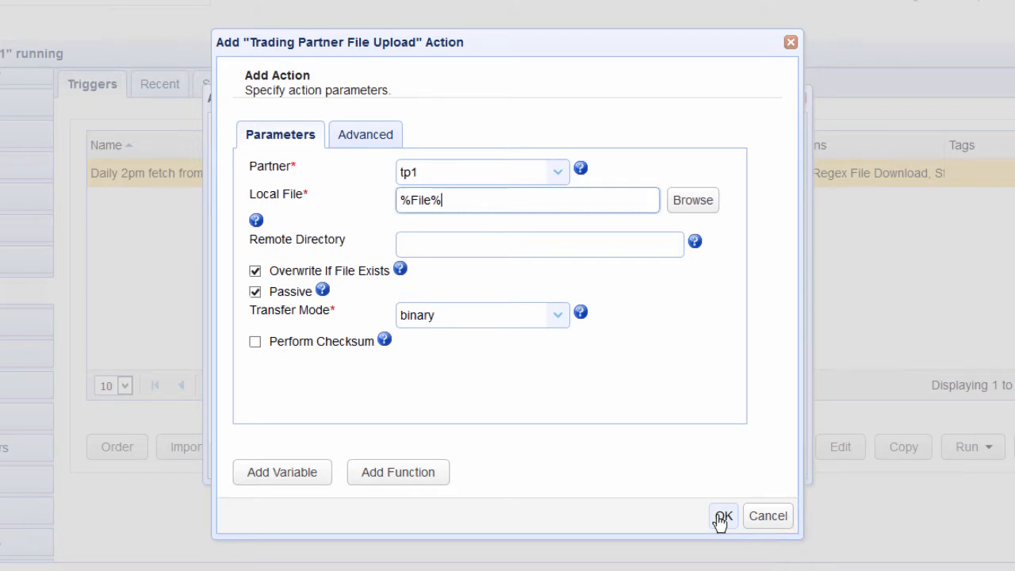
- Confirm the action and finish the wizard so 'forward to tp1' is listed enabled
left_click(723, 517)
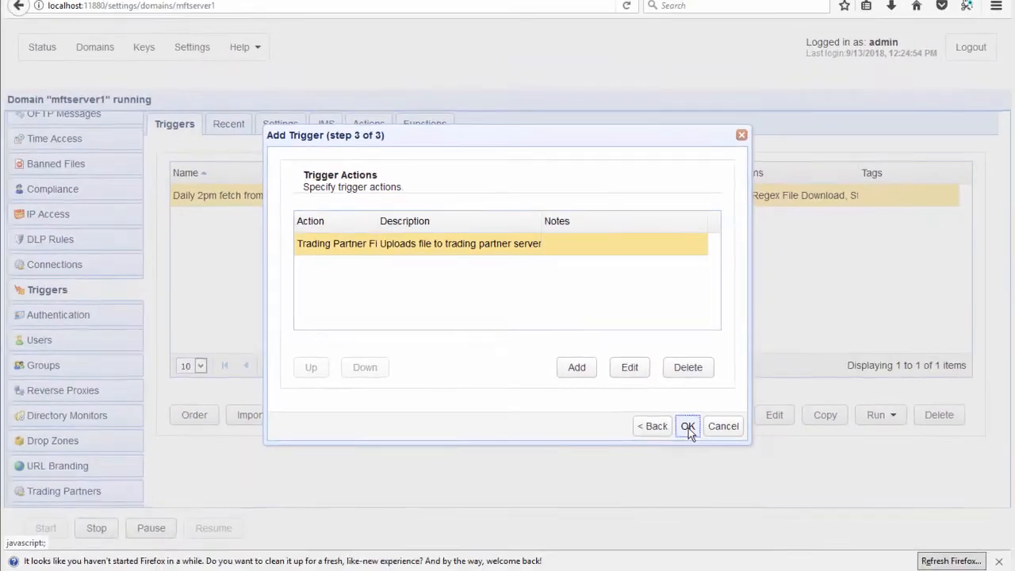
left_click(689, 426)
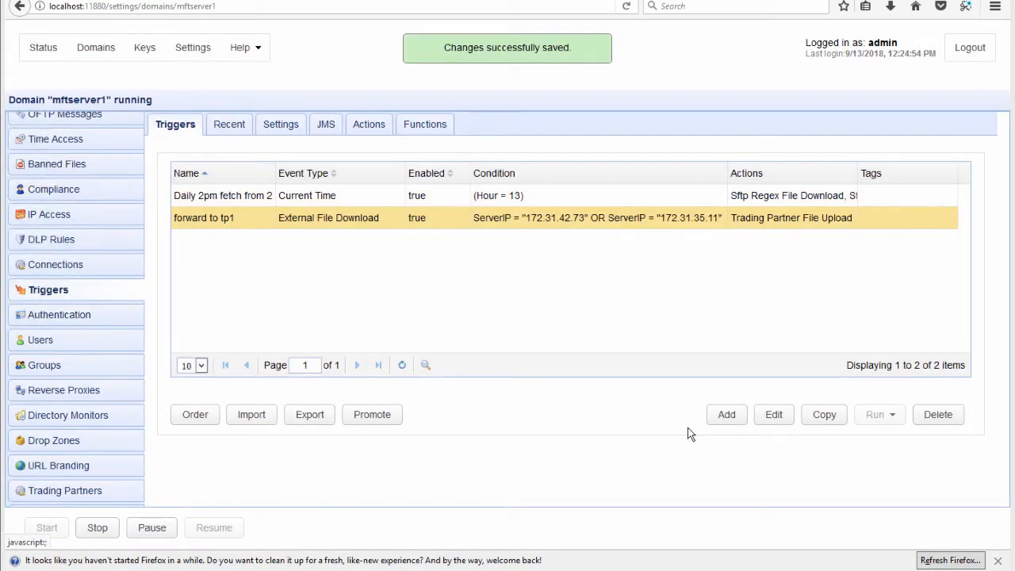